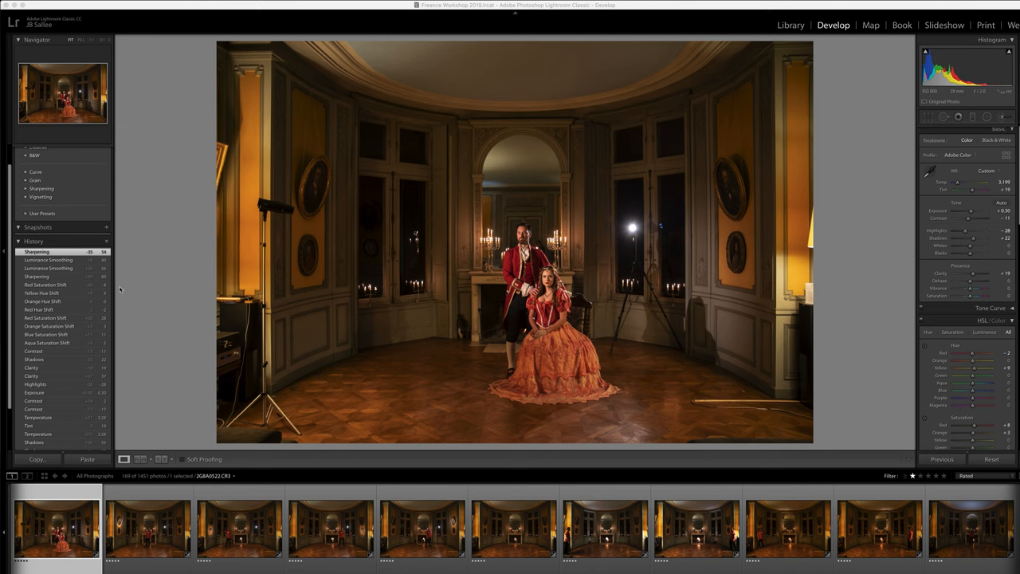
pyautogui.moveTo(131, 546)
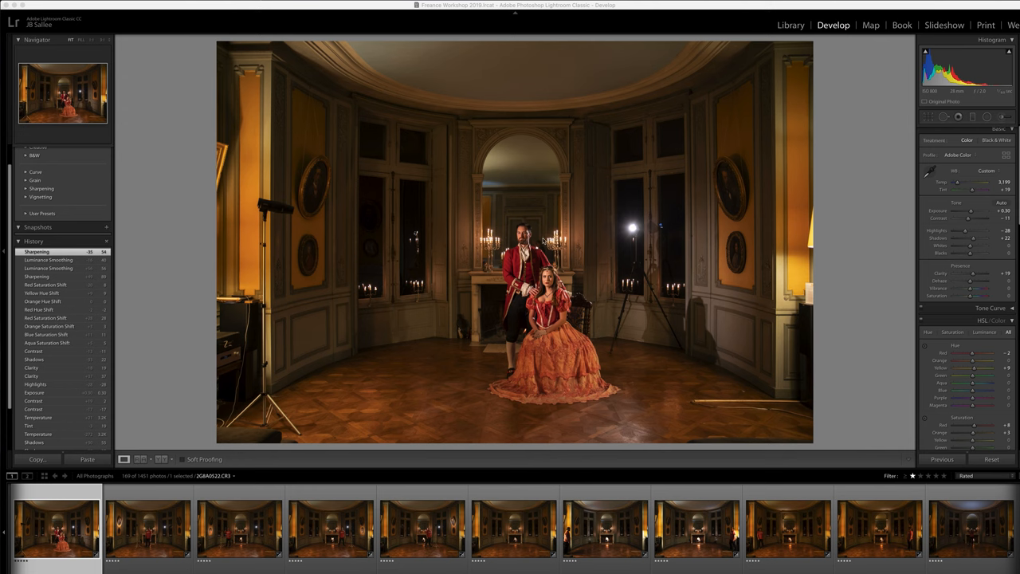
pyautogui.moveTo(274, 211)
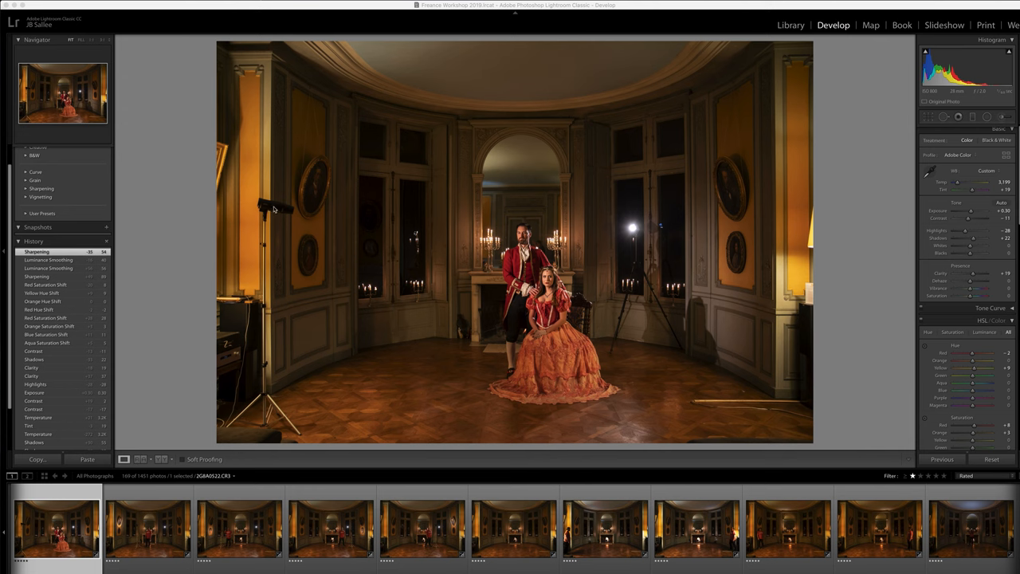
pyautogui.moveTo(402, 455)
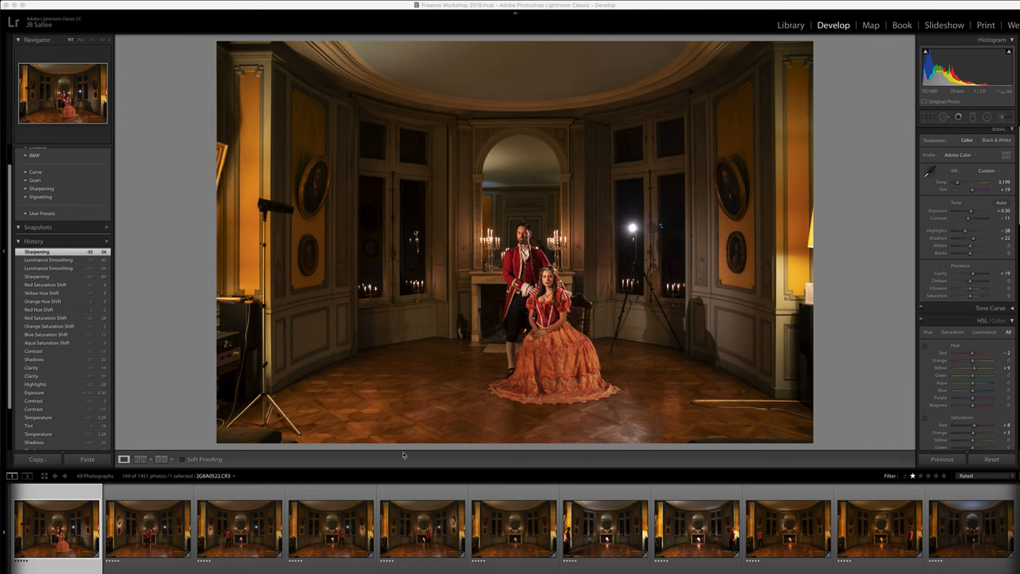
pyautogui.moveTo(279, 205)
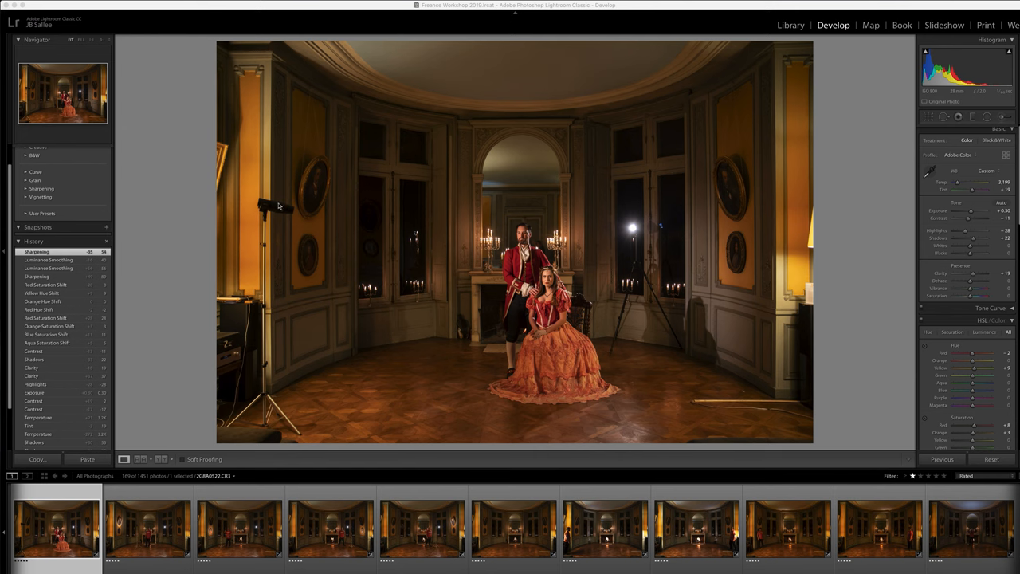
pyautogui.moveTo(523, 243)
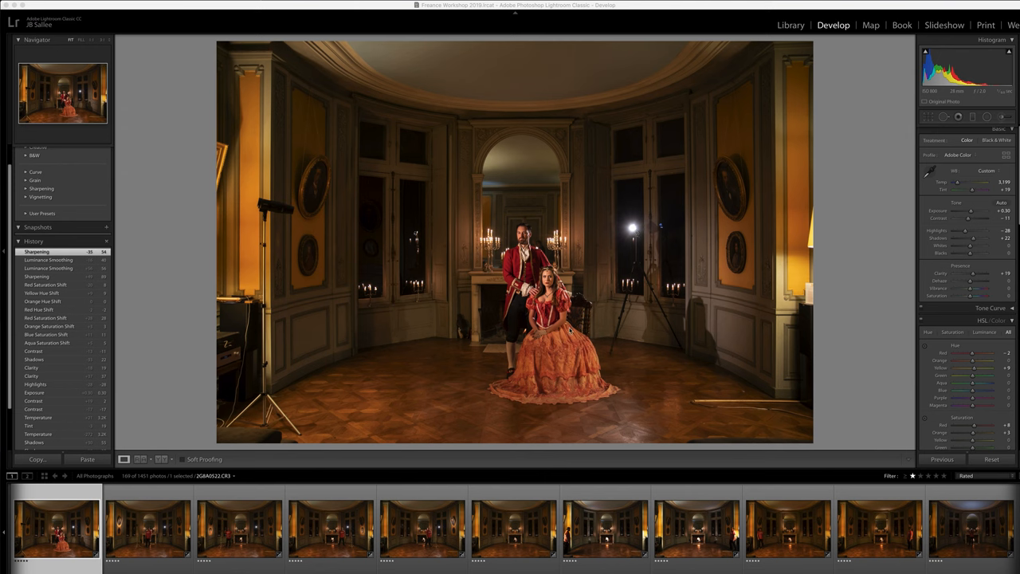
pyautogui.moveTo(523, 354)
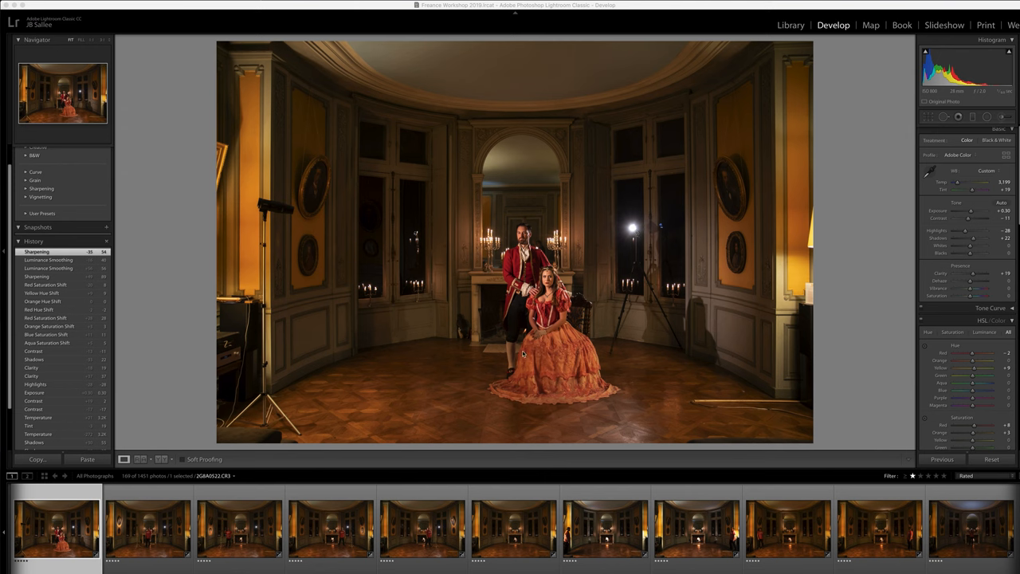
pyautogui.moveTo(666, 311)
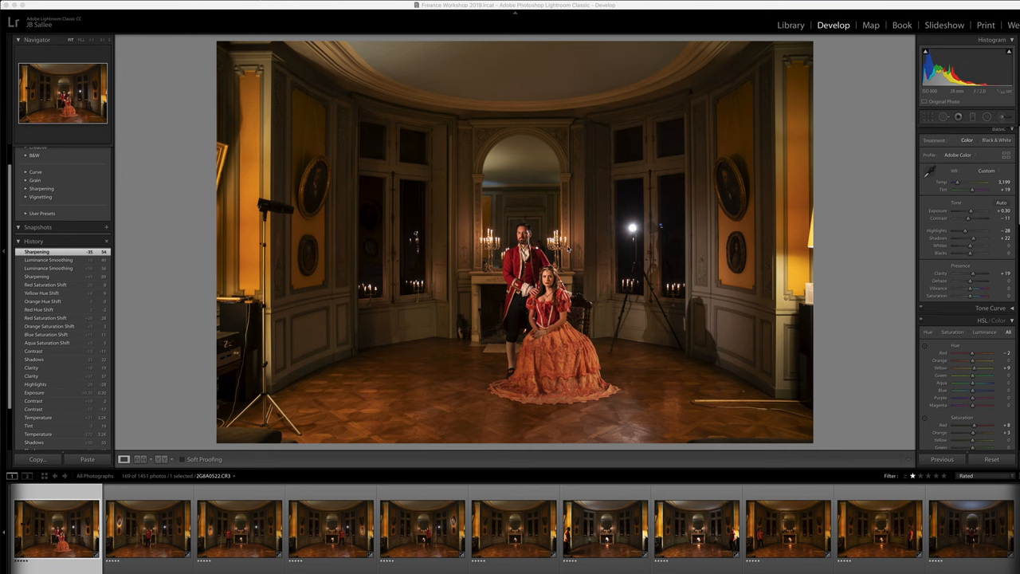
pyautogui.moveTo(593, 263)
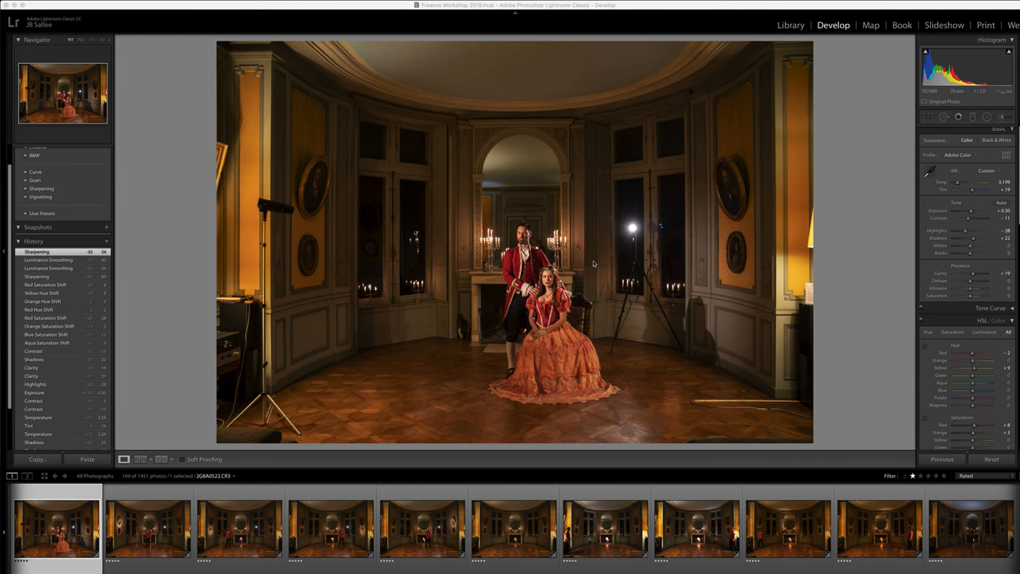
pyautogui.moveTo(296, 233)
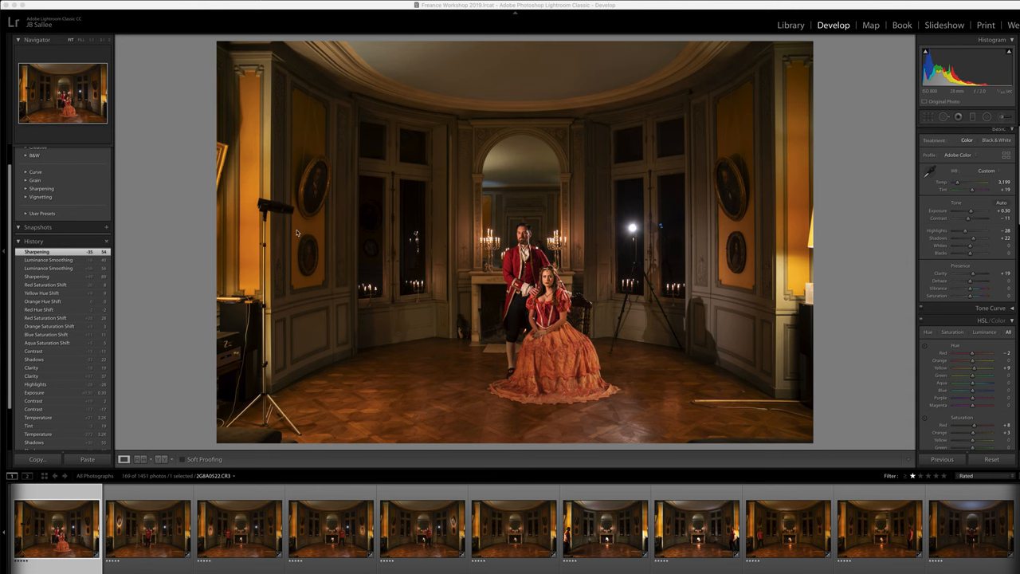
pyautogui.moveTo(651, 314)
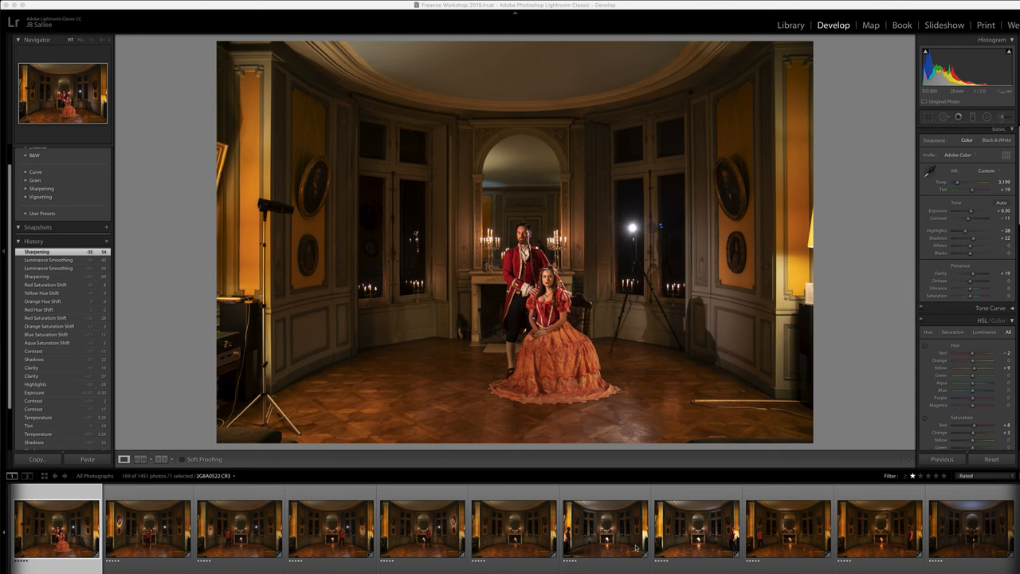
pyautogui.moveTo(723, 555)
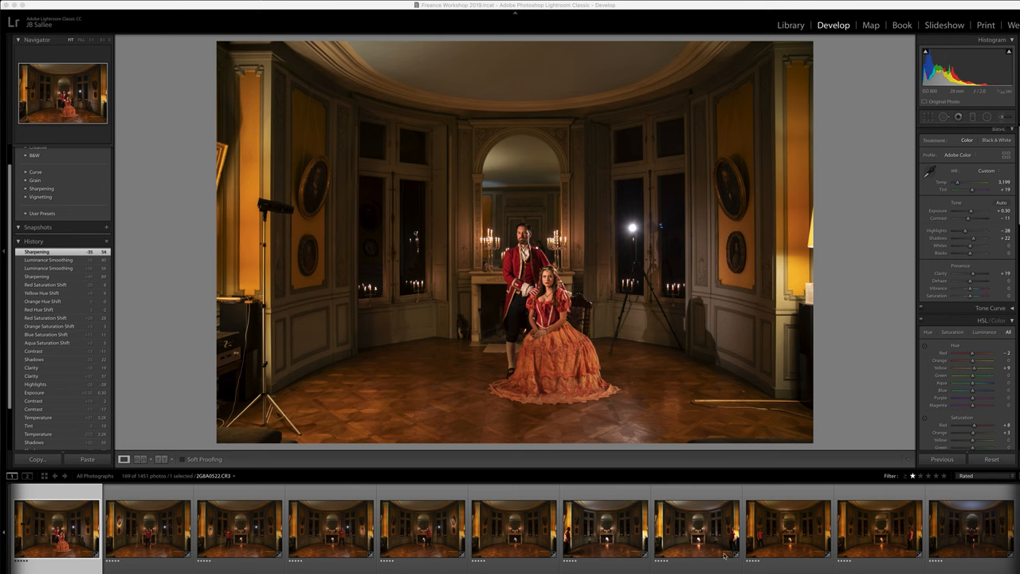
pyautogui.moveTo(940, 556)
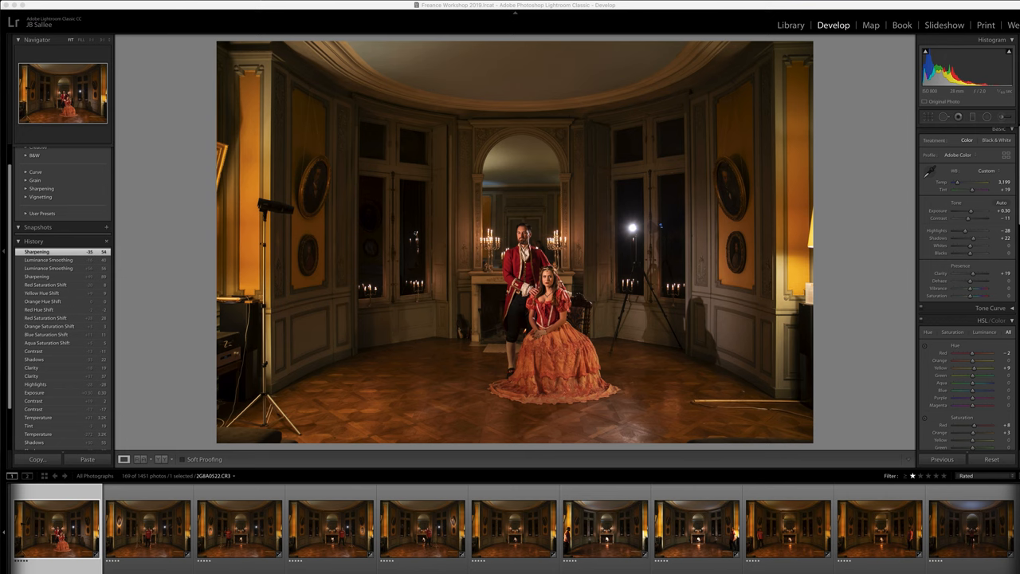
# View the empty lit-fireplace room frame, then the light frame with the man in red beside the tripod
pyautogui.hscroll(3)
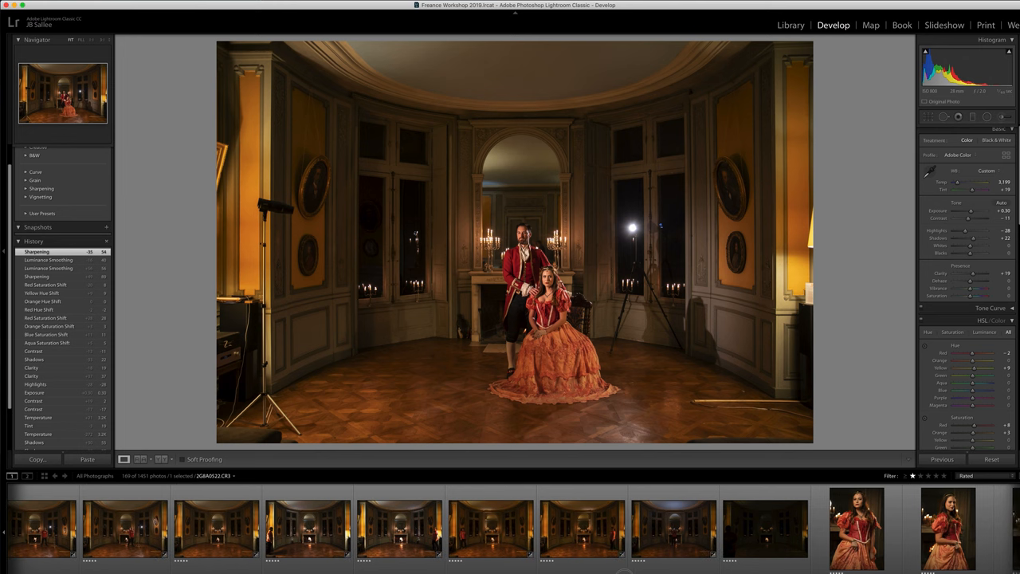
pyautogui.hscroll(3)
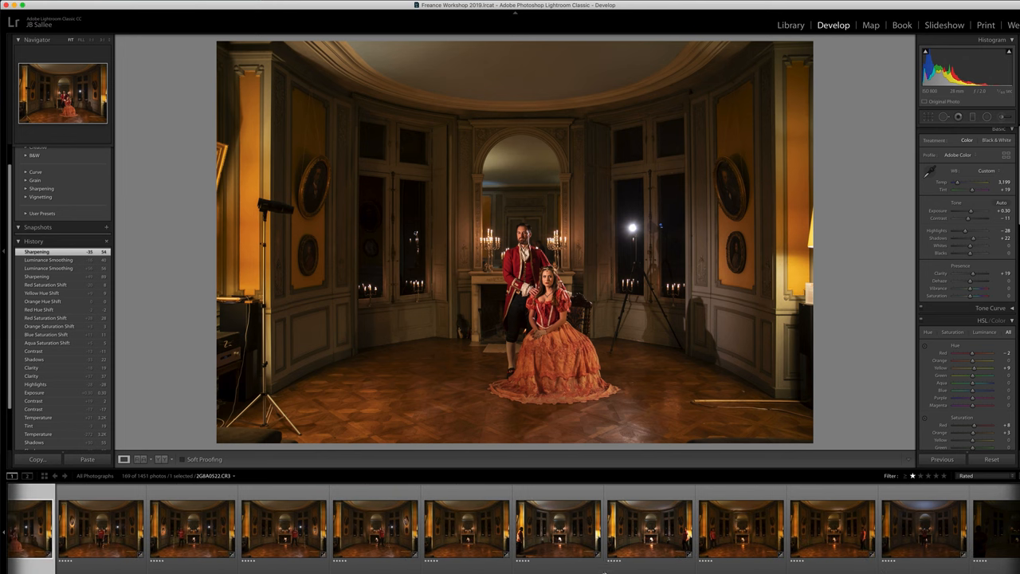
pyautogui.click(465, 526)
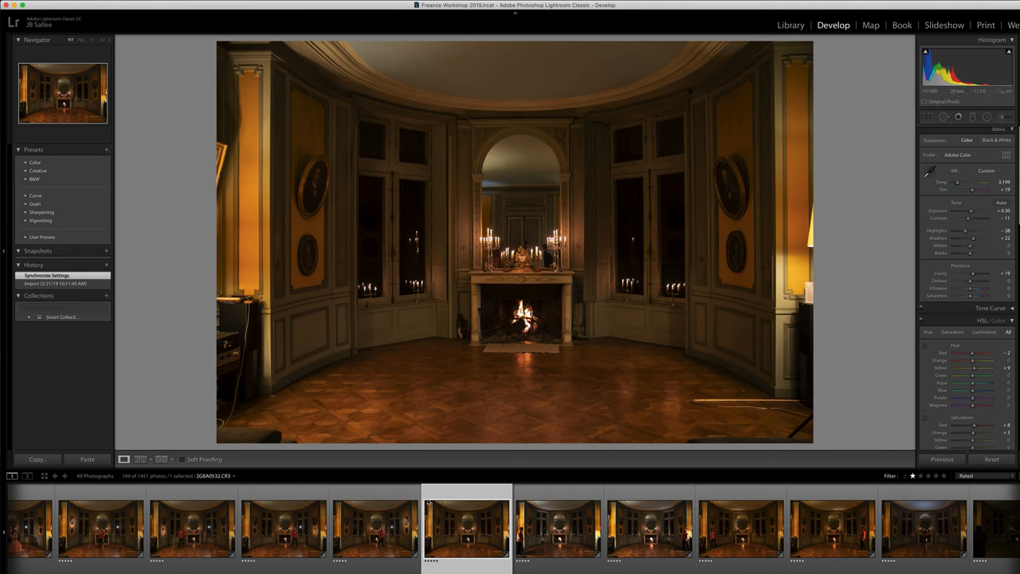
pyautogui.hscroll(3)
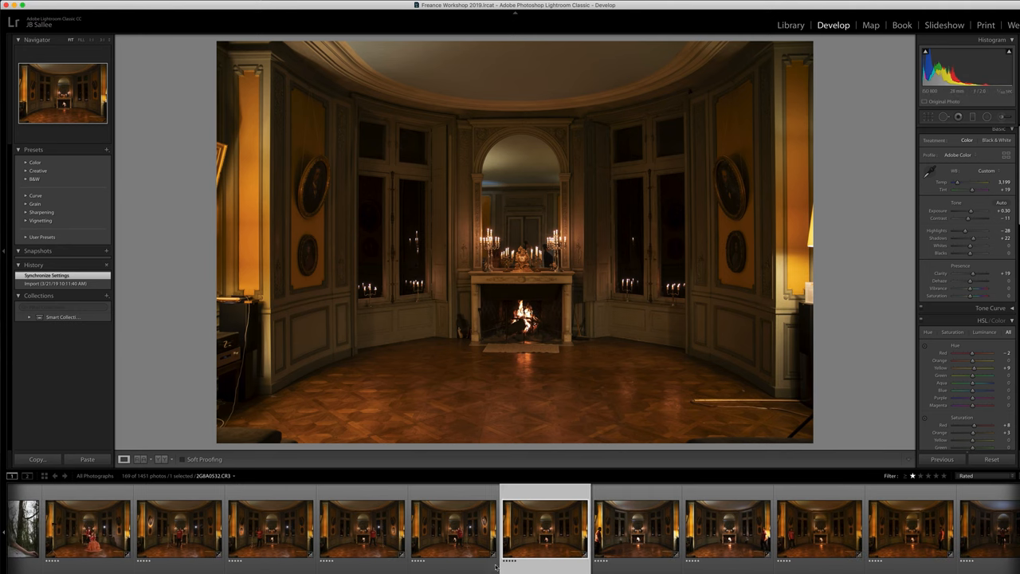
pyautogui.click(86, 527)
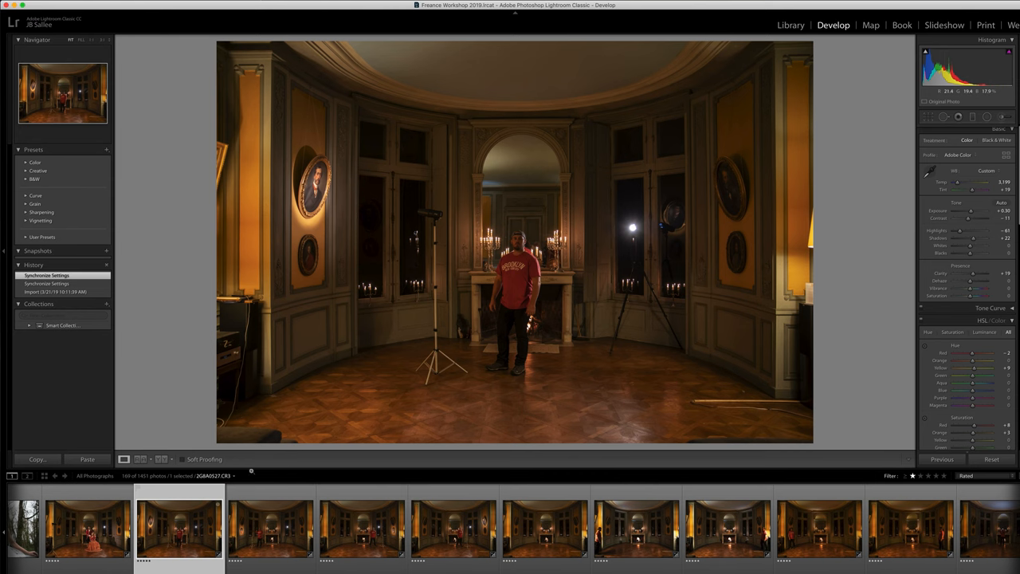
# Step through the room's light frames in the filmstrip, returning to the empty fireplace frame
pyautogui.click(271, 529)
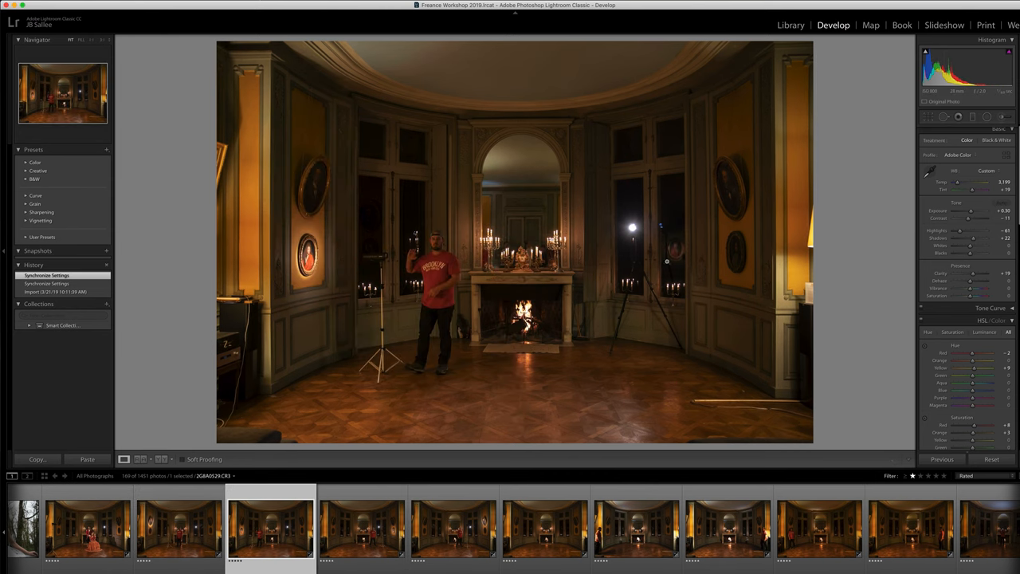
pyautogui.click(361, 526)
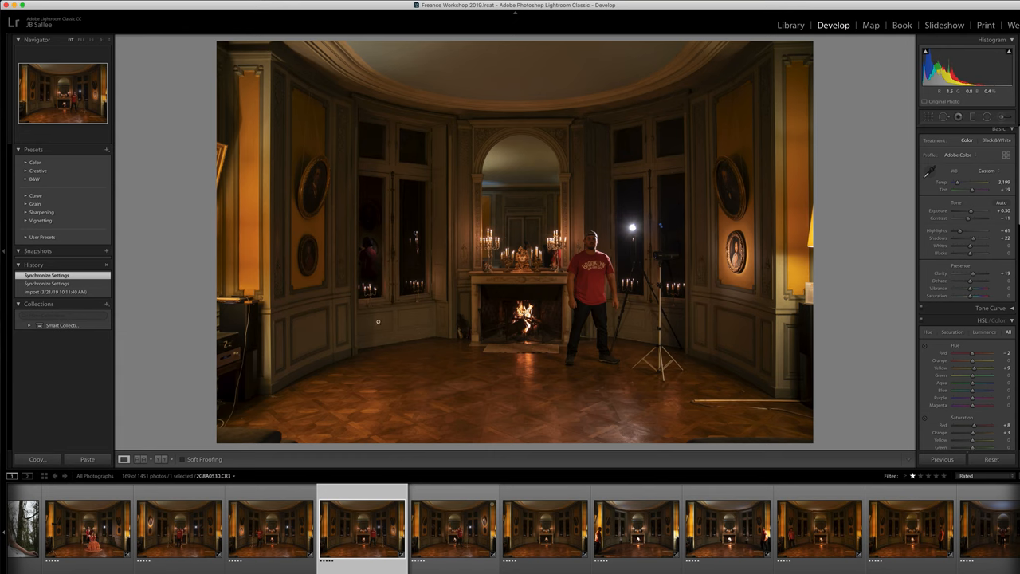
pyautogui.click(453, 529)
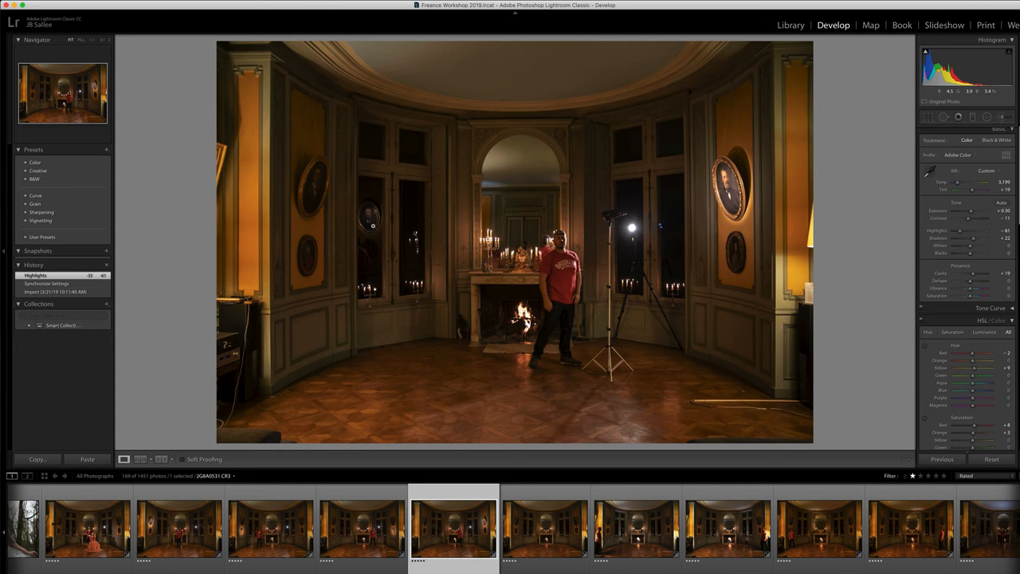
pyautogui.click(545, 526)
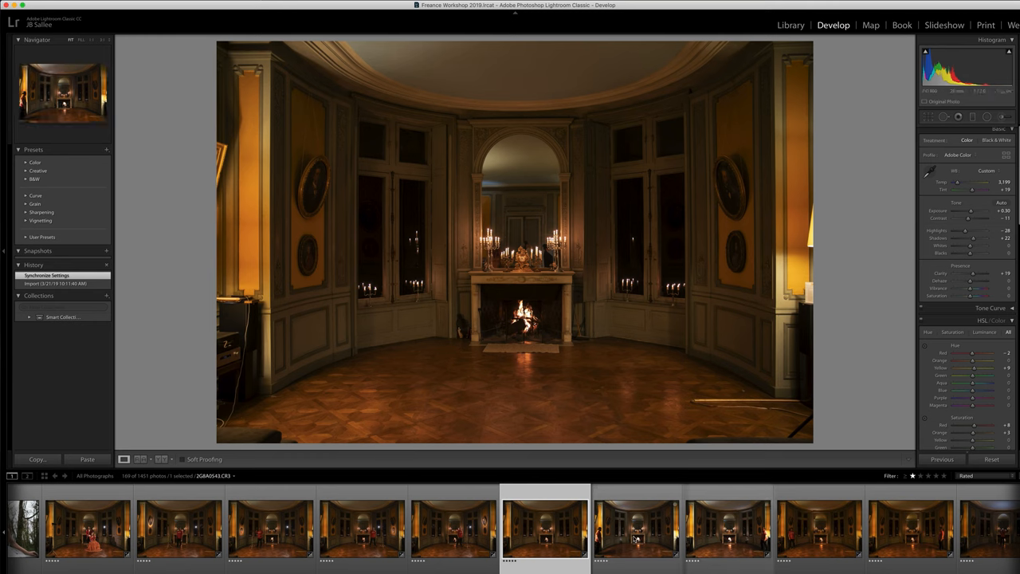
pyautogui.moveTo(625, 542)
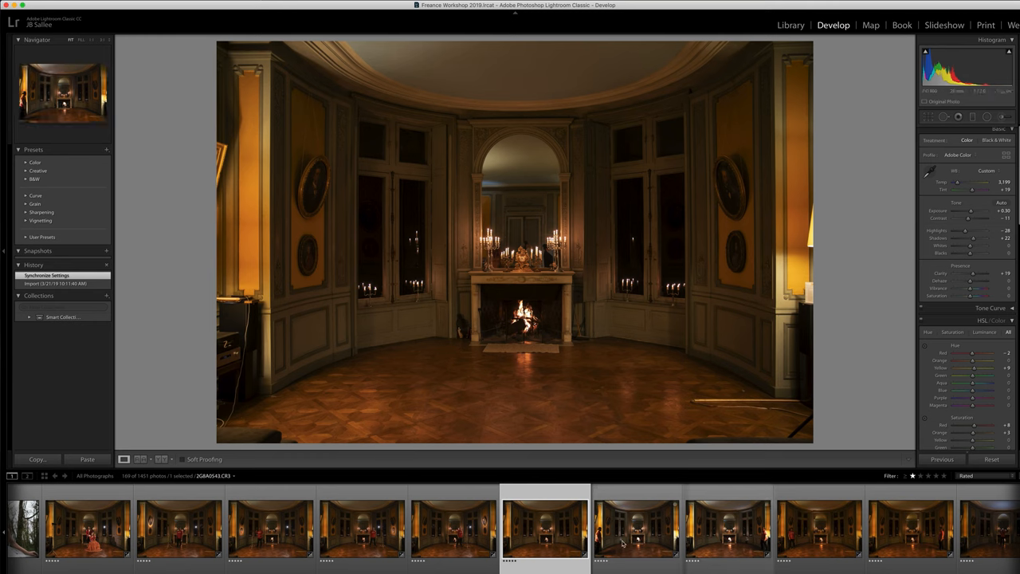
pyautogui.moveTo(622, 534)
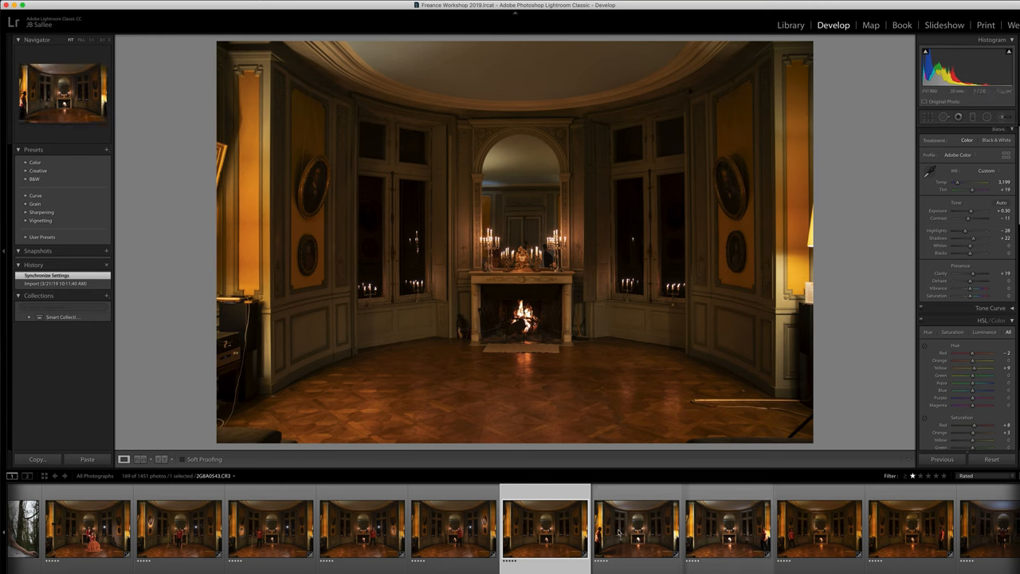
# Review more frames of the man lighting the walls, ending on the dark firelight-only exposure
pyautogui.click(636, 526)
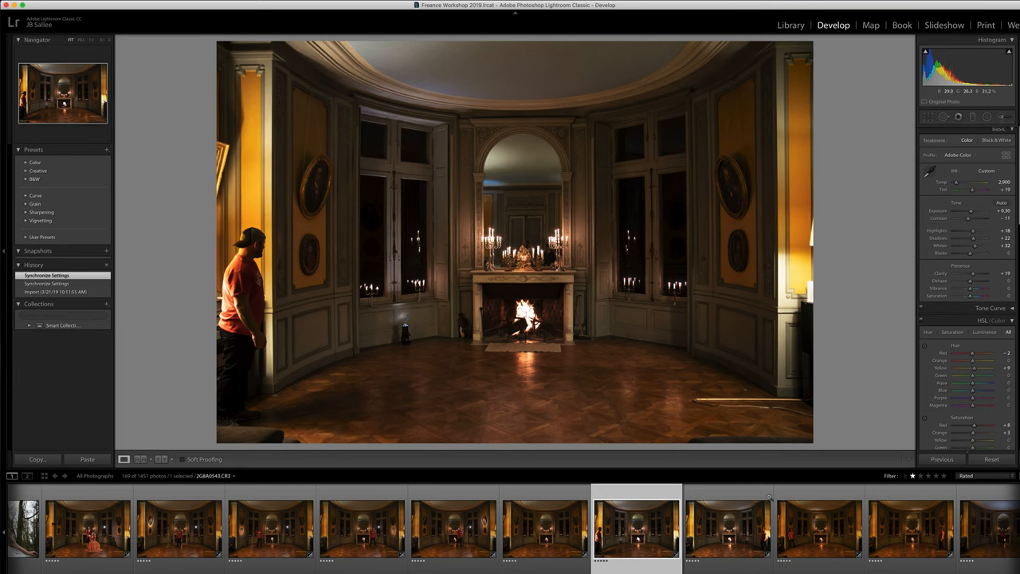
pyautogui.click(727, 527)
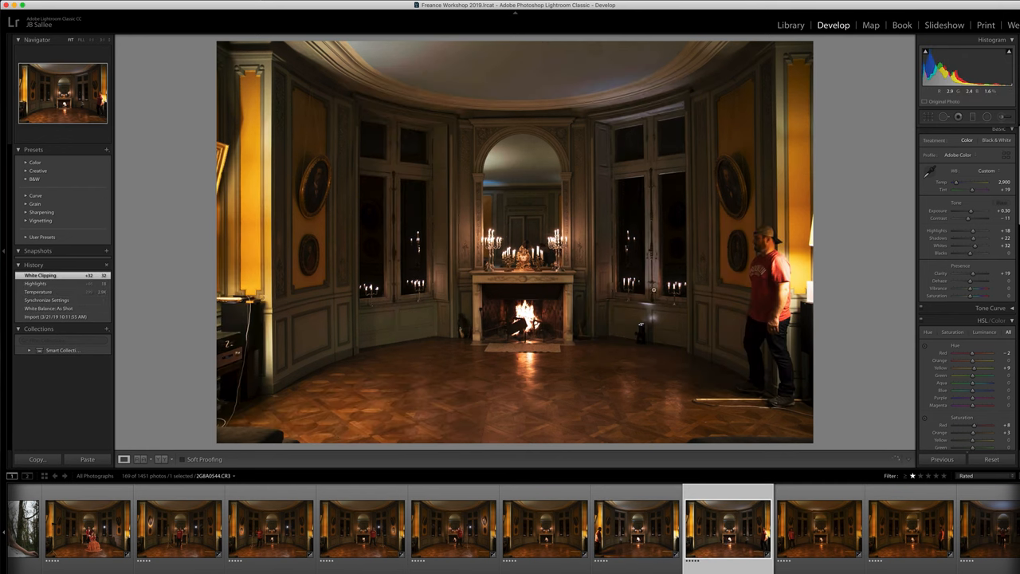
pyautogui.moveTo(753, 305)
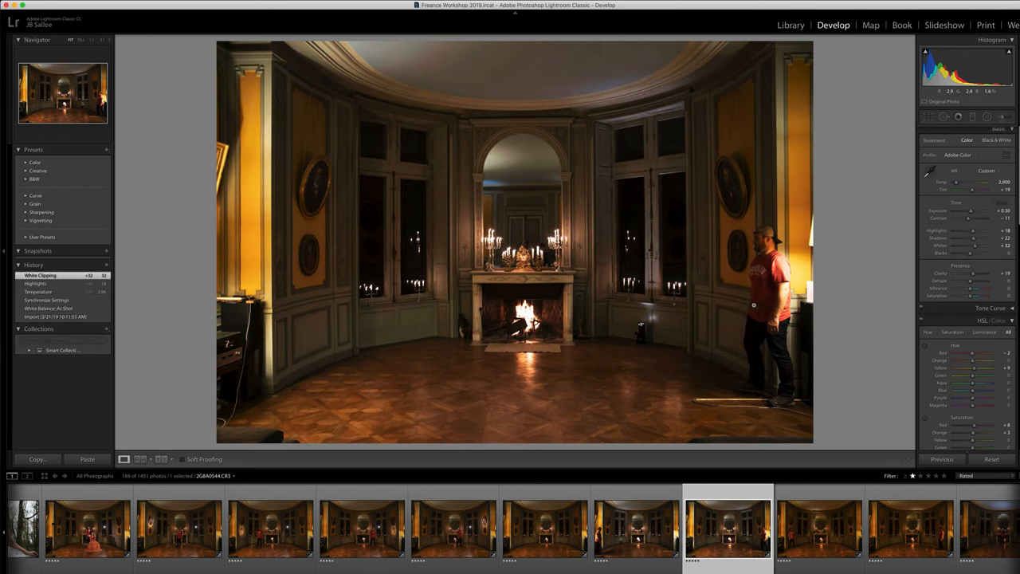
pyautogui.click(819, 526)
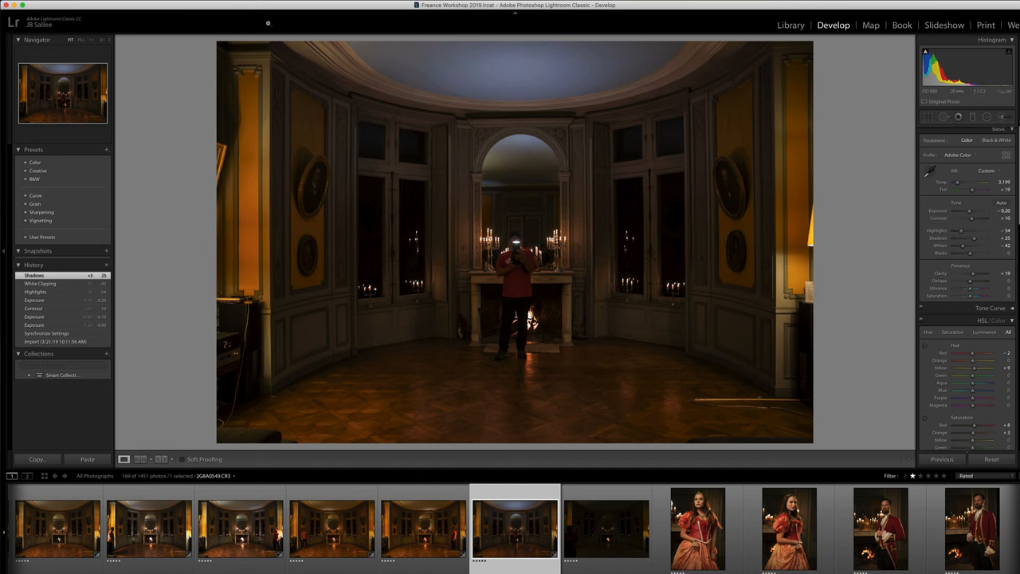
pyautogui.moveTo(603, 68)
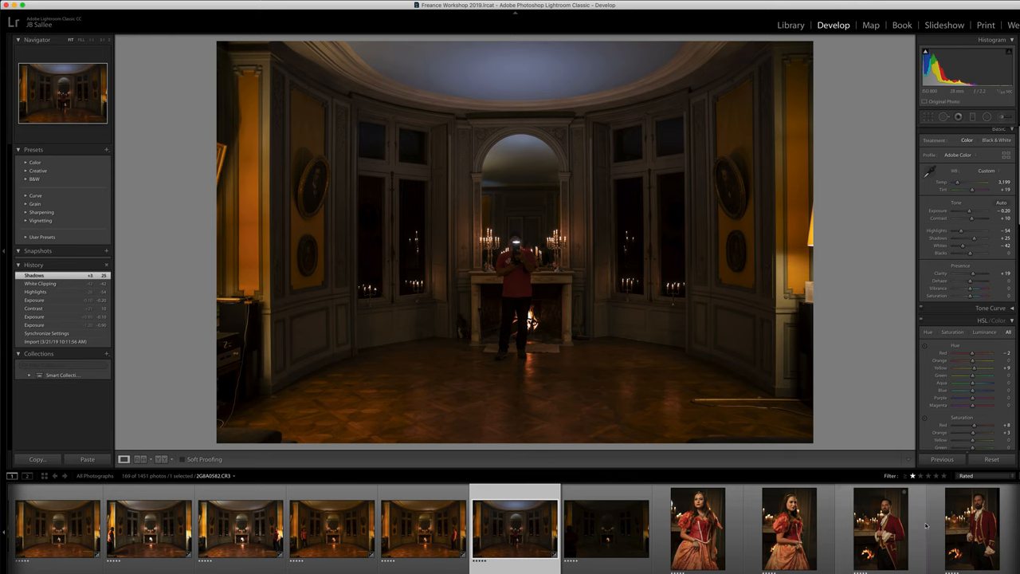
pyautogui.click(606, 527)
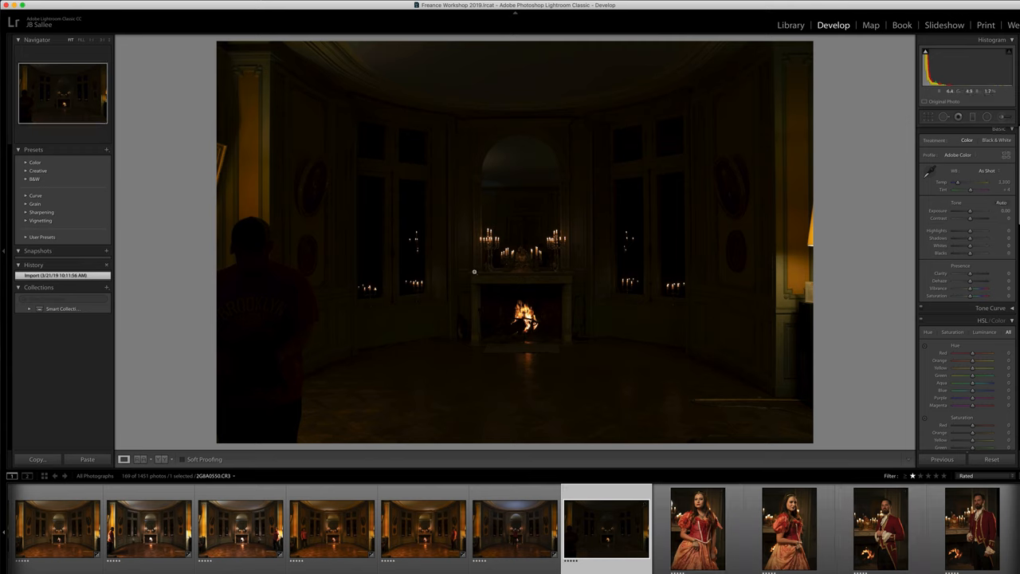
pyautogui.moveTo(488, 231)
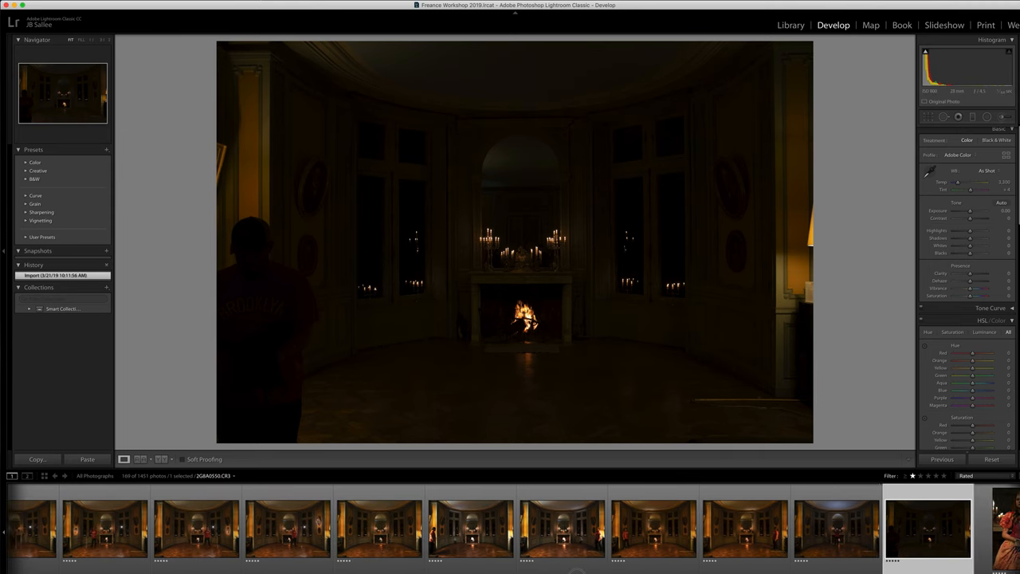
# Bring up the Edit In options on the chosen frames to send them to Photoshop CC 2018
pyautogui.hscroll(-3)
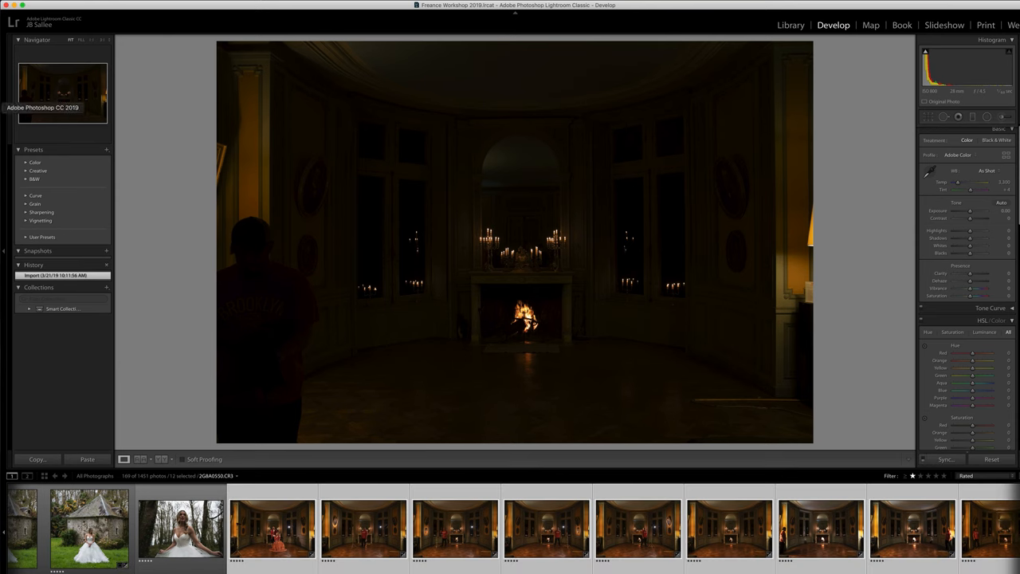
pyautogui.rightClick(513, 319)
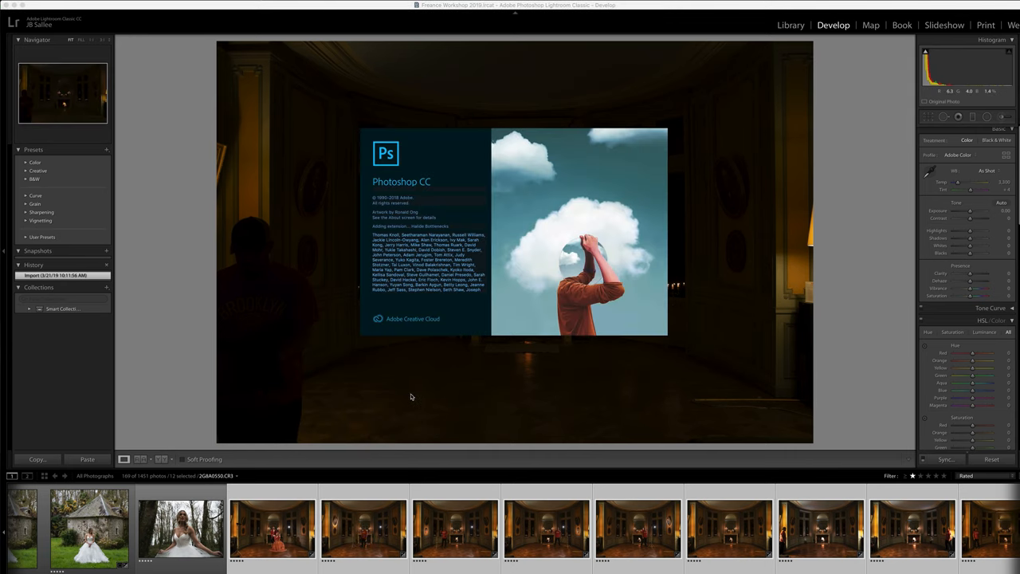
pyautogui.moveTo(411, 396)
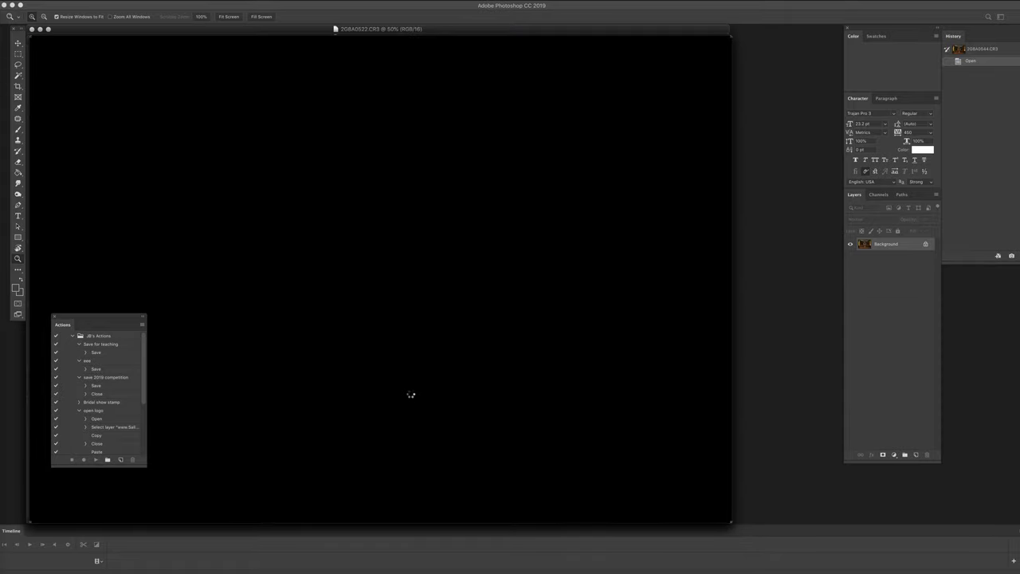
pyautogui.moveTo(411, 394)
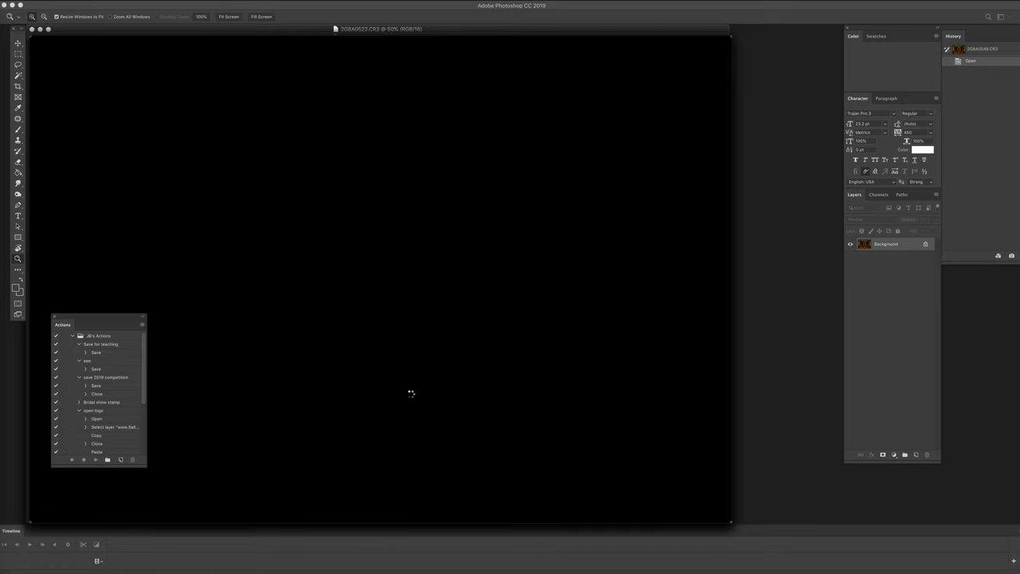
pyautogui.moveTo(421, 399)
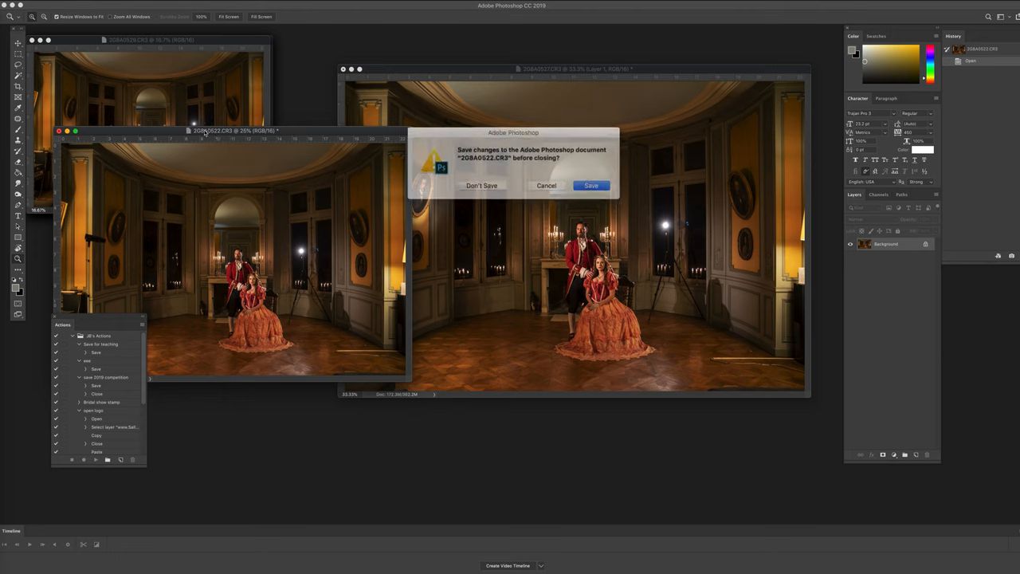
# Close the source frame without saving, keeping the couple as a new layer in the room document
pyautogui.click(481, 185)
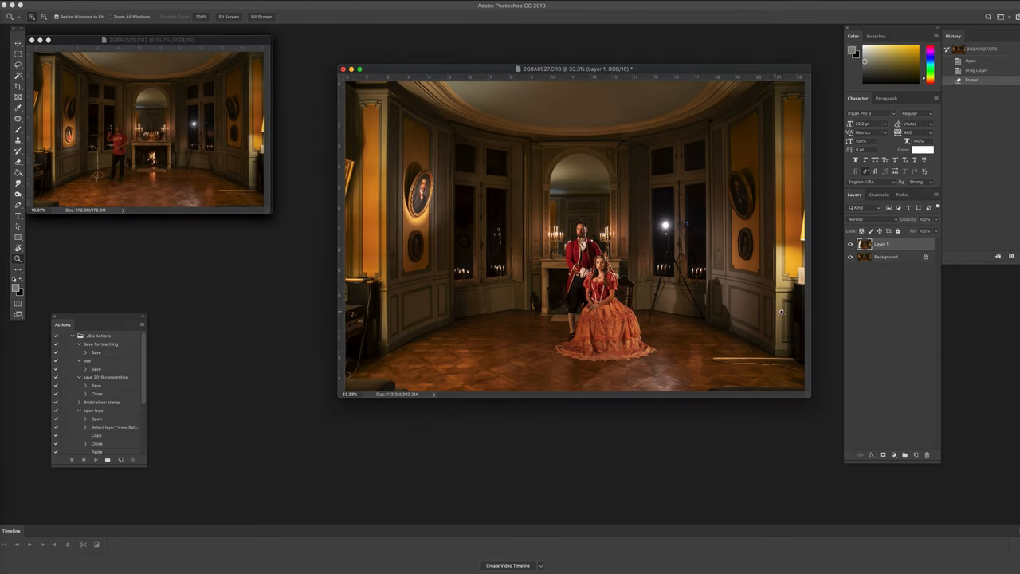
pyautogui.moveTo(784, 311)
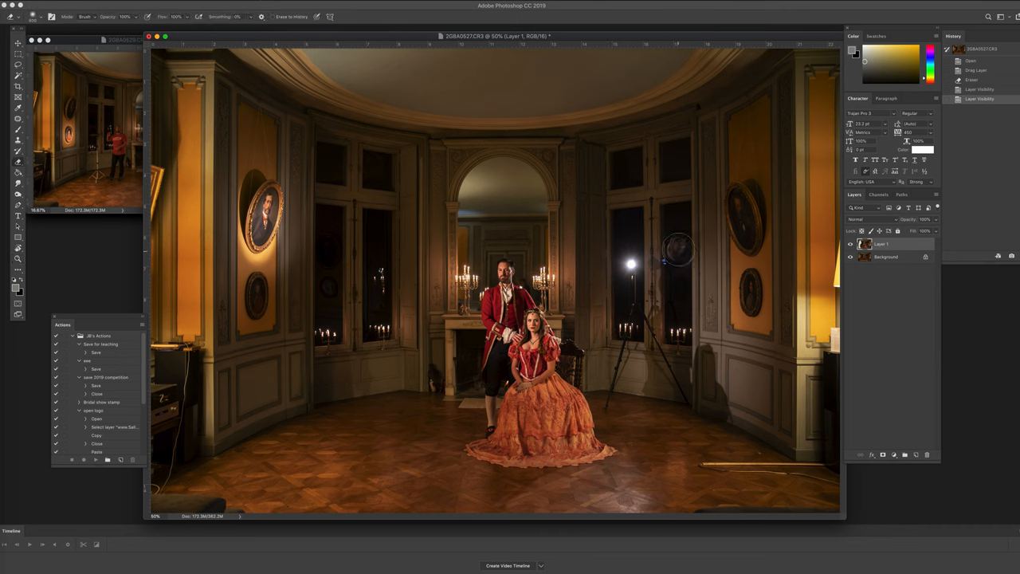
pyautogui.moveTo(678, 246)
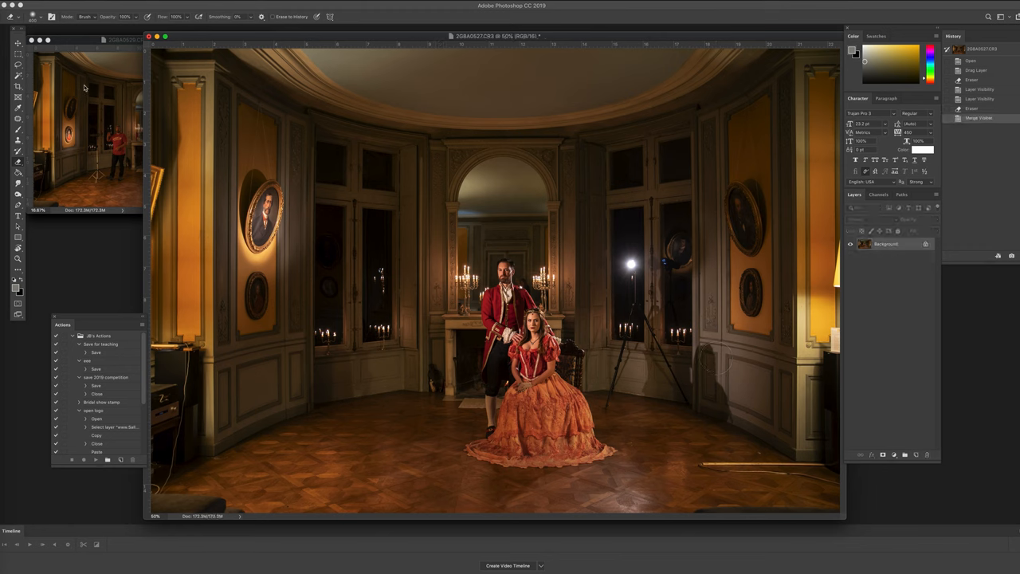
pyautogui.moveTo(575, 201)
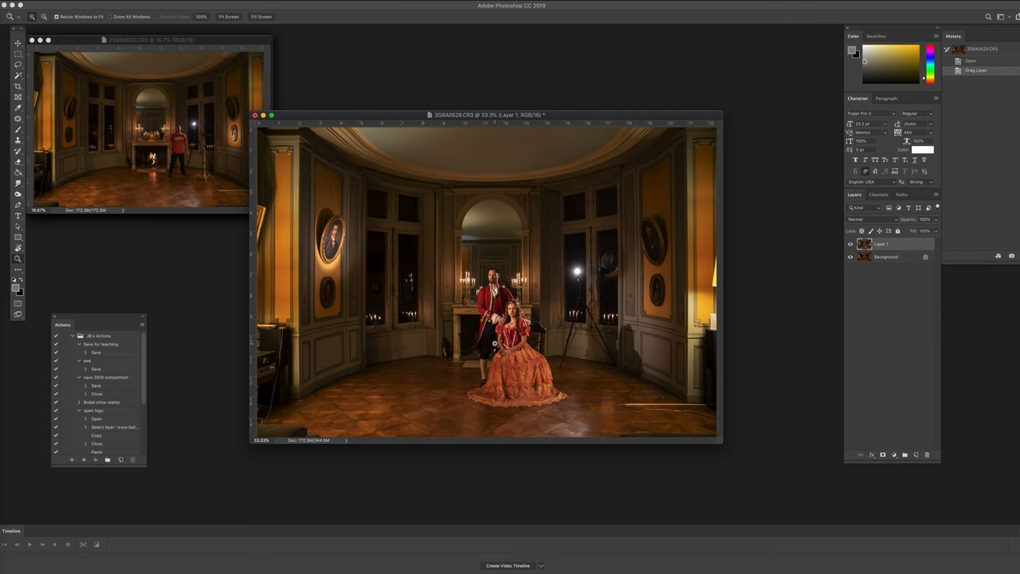
pyautogui.moveTo(496, 341)
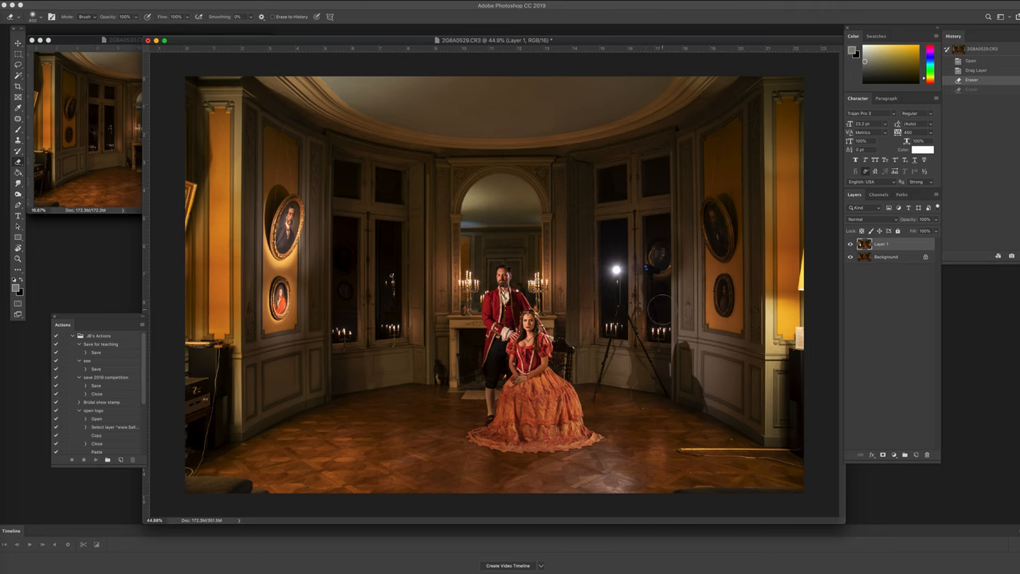
# Erase on the added light layer to brighten the left wall of the room
pyautogui.click(660, 306)
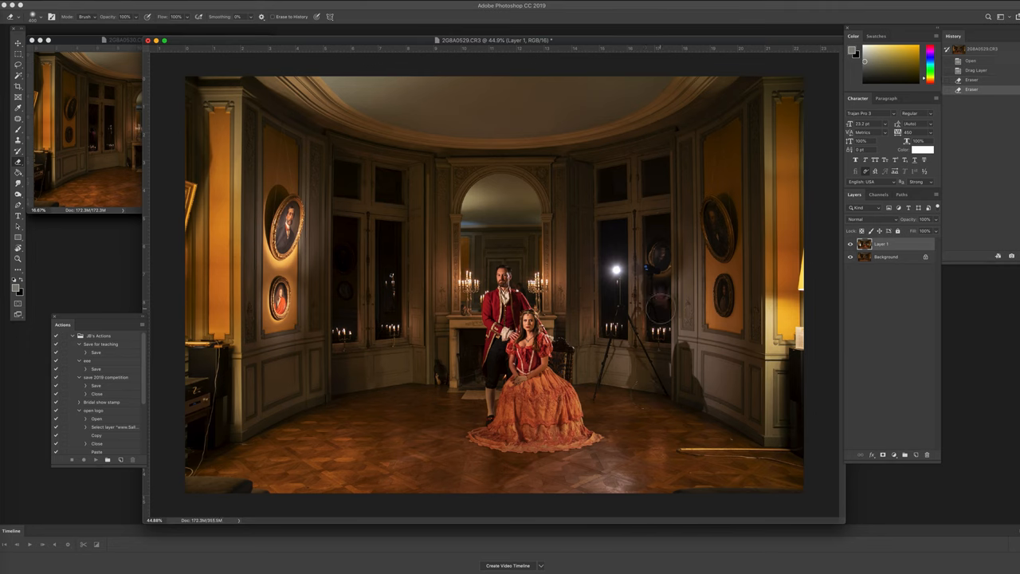
pyautogui.click(657, 300)
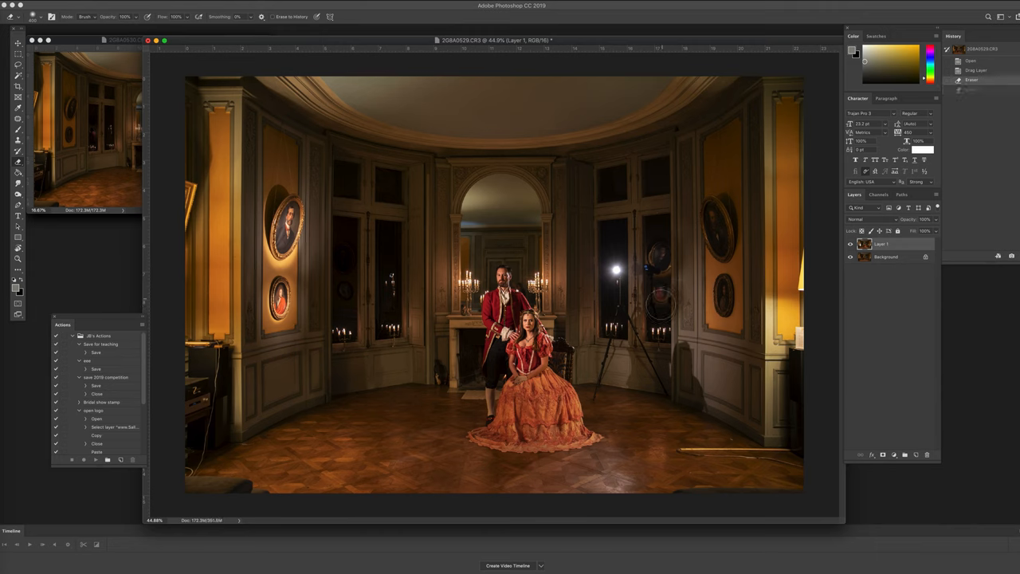
pyautogui.moveTo(661, 306); pyautogui.dragTo(734, 315)
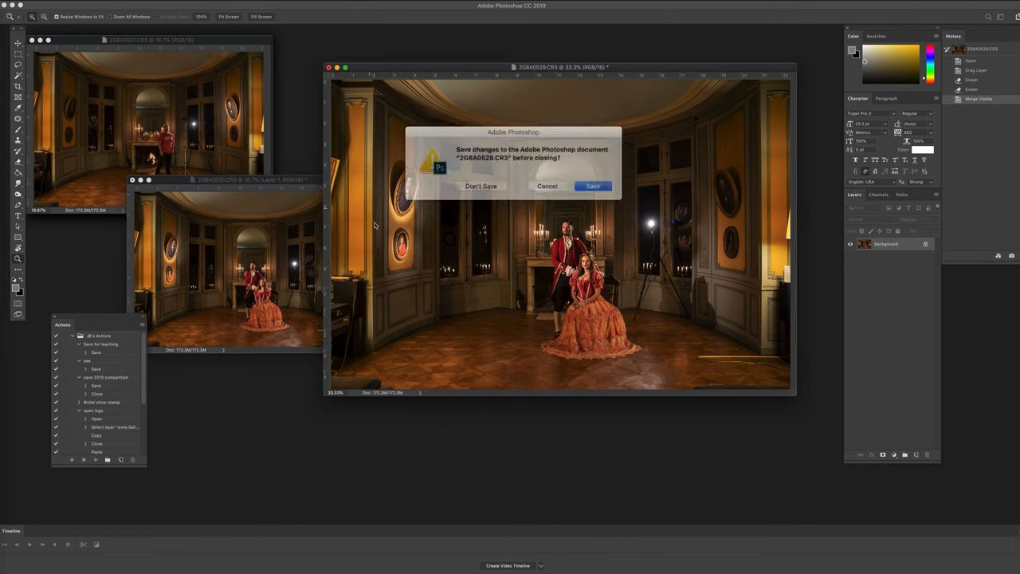
pyautogui.click(482, 185)
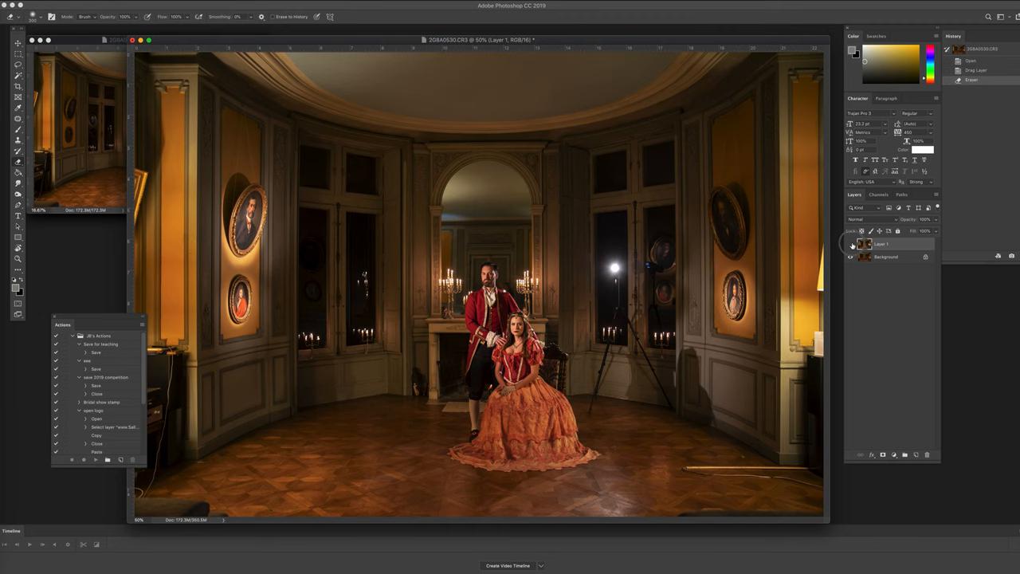
pyautogui.click(850, 244)
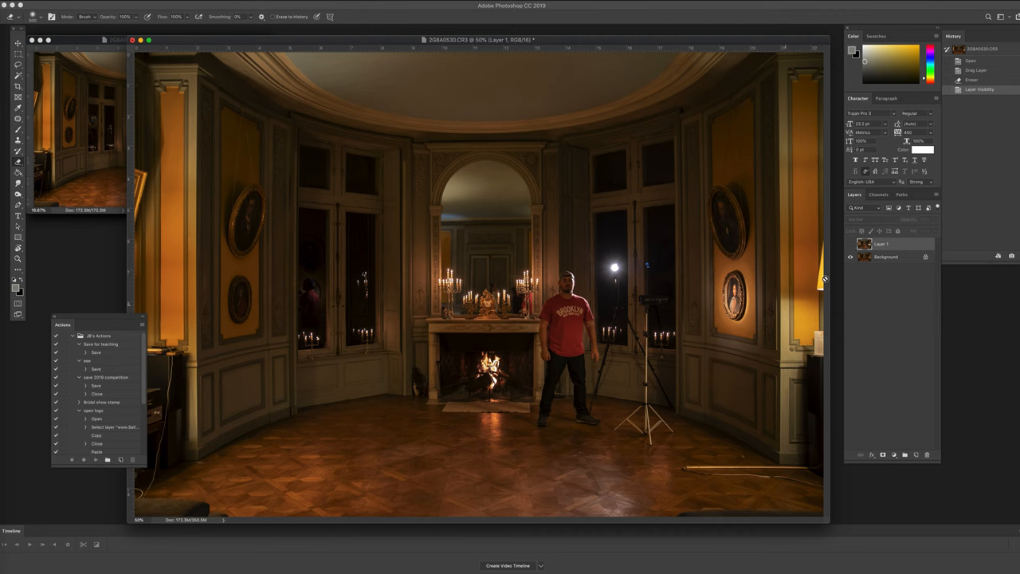
pyautogui.click(849, 246)
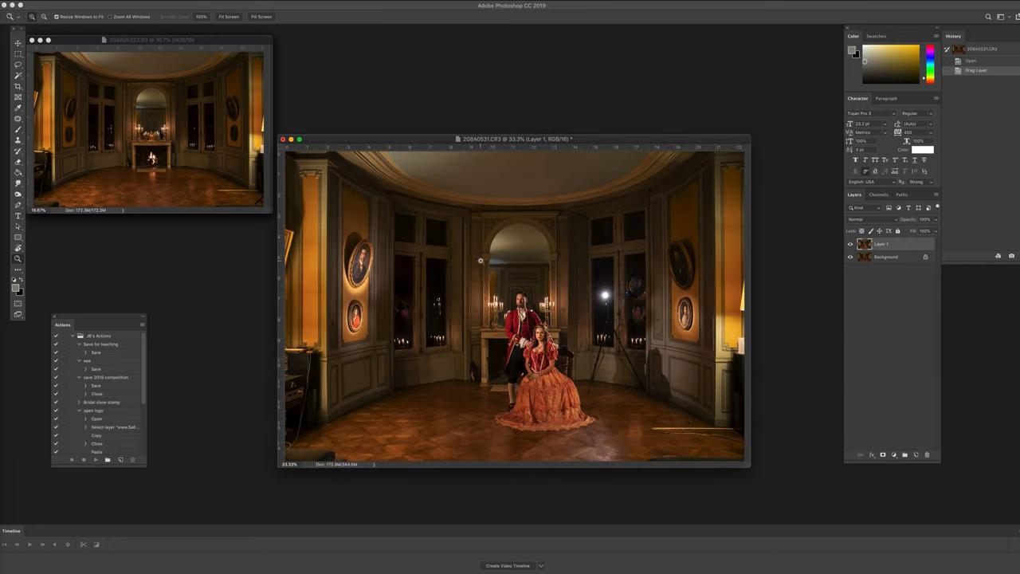
# Move the couple composite window aside to make room for another tripod frame
pyautogui.moveTo(510, 139); pyautogui.dragTo(614, 44)
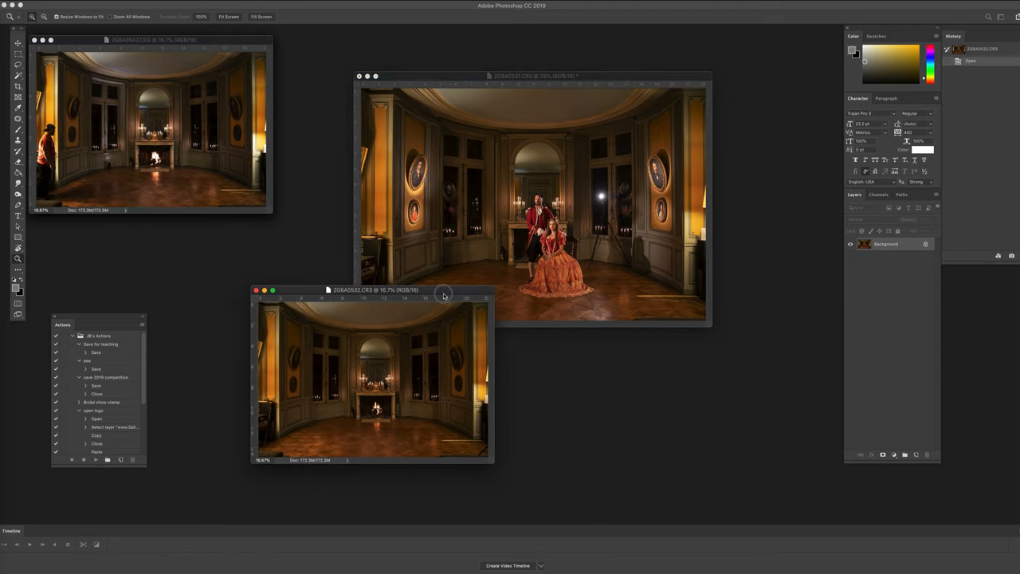
# Drop the new light frame onto the composite and brush its lighting onto the right wall portraits
pyautogui.moveTo(443, 290); pyautogui.dragTo(453, 276)
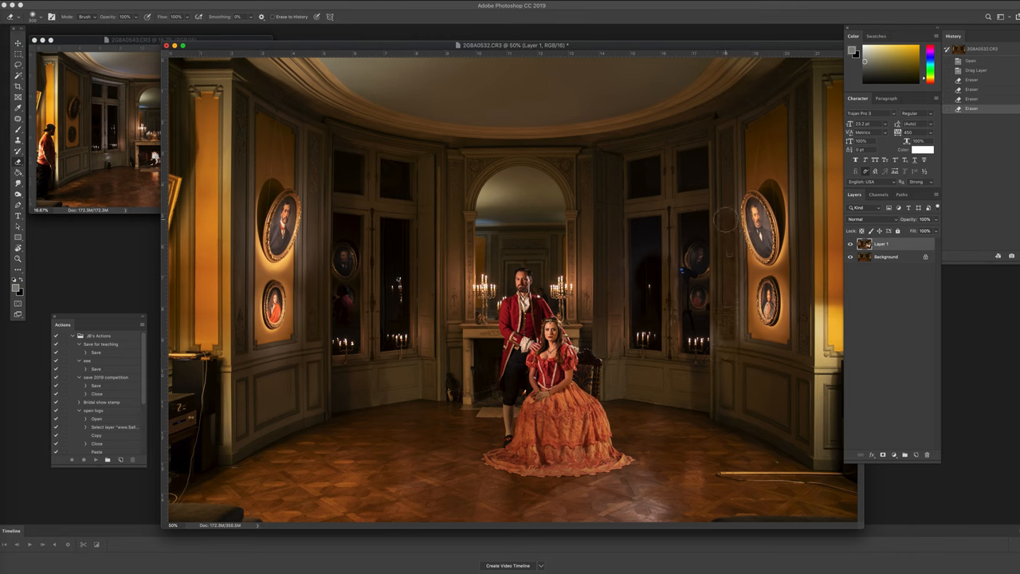
pyautogui.moveTo(721, 220); pyautogui.dragTo(714, 357)
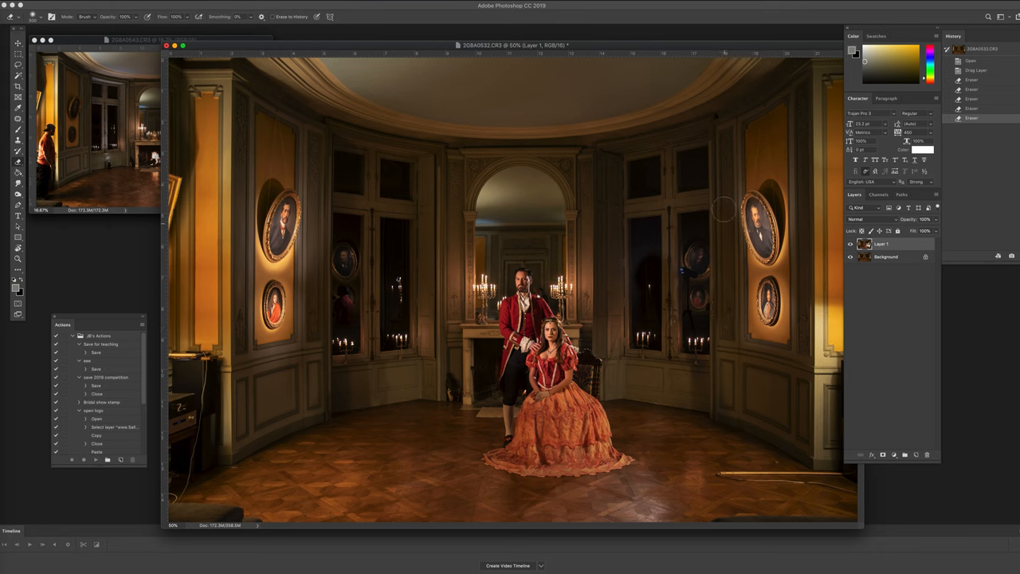
pyautogui.moveTo(721, 204)
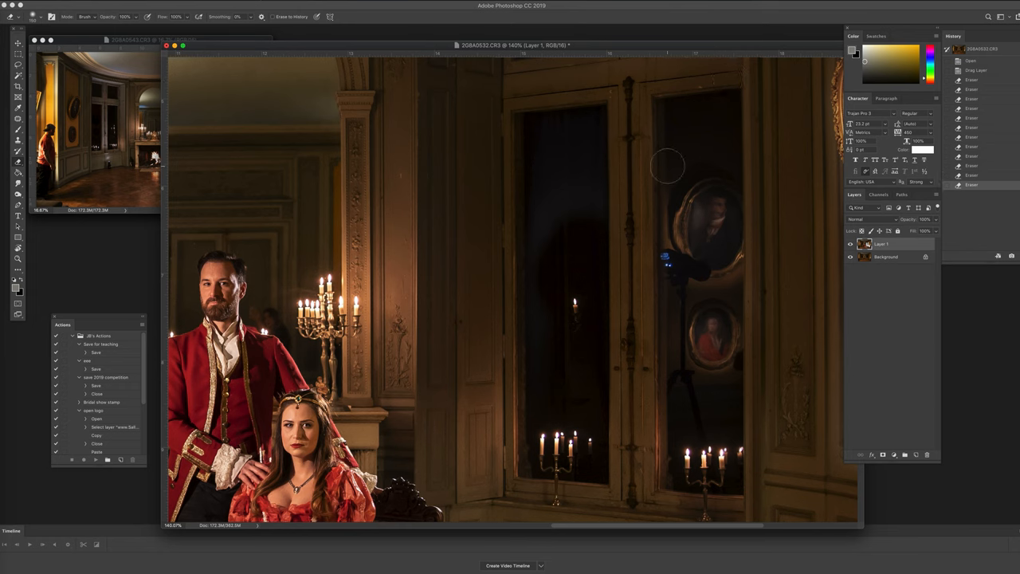
pyautogui.moveTo(672, 330)
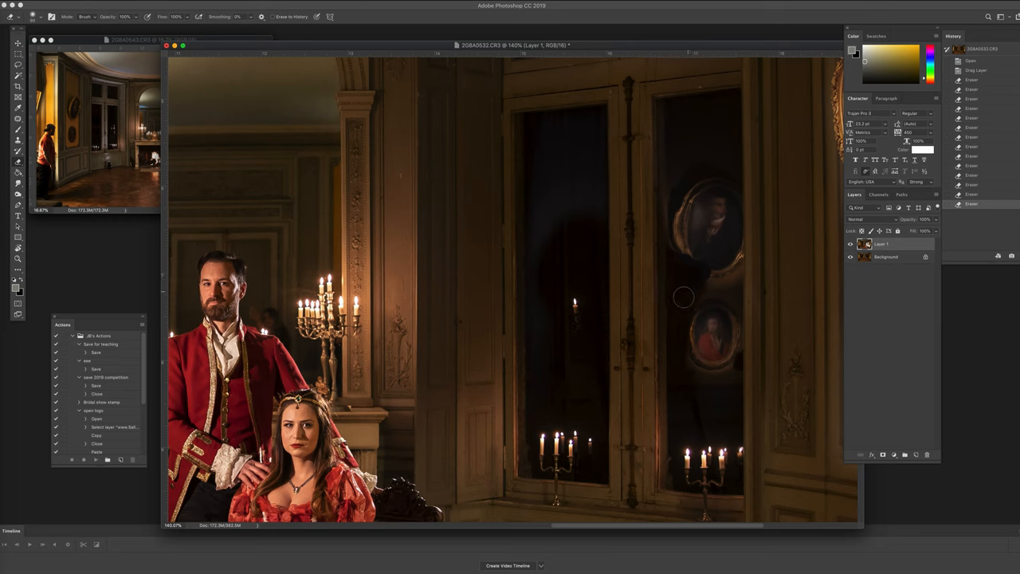
# Brush out the light stand's reflection in the tall window right of the couple
pyautogui.moveTo(682, 298); pyautogui.dragTo(666, 182)
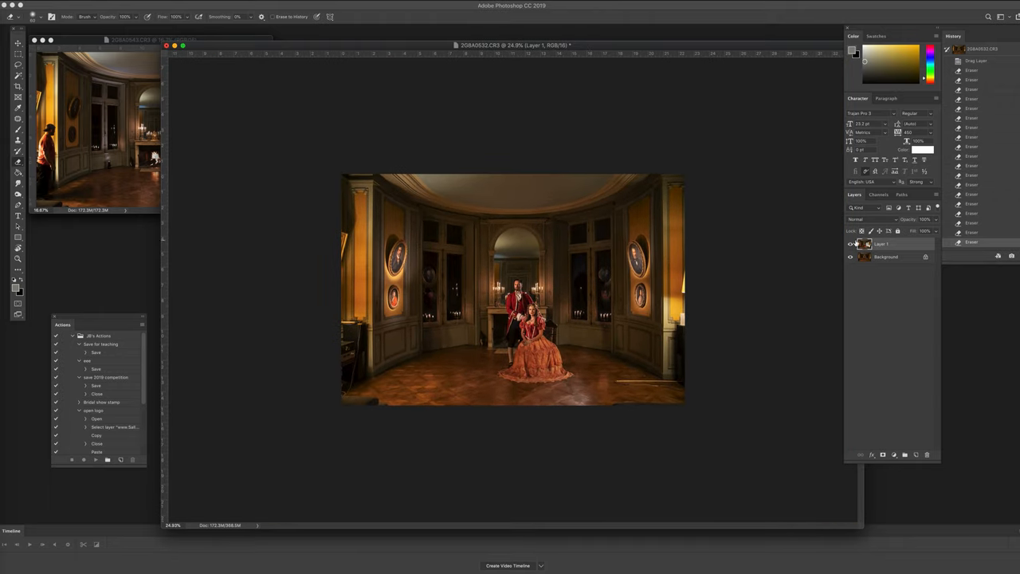
# Enlarge the whole composite and toggle the top light layer off and on to compare, leaving it visible
pyautogui.click(852, 244)
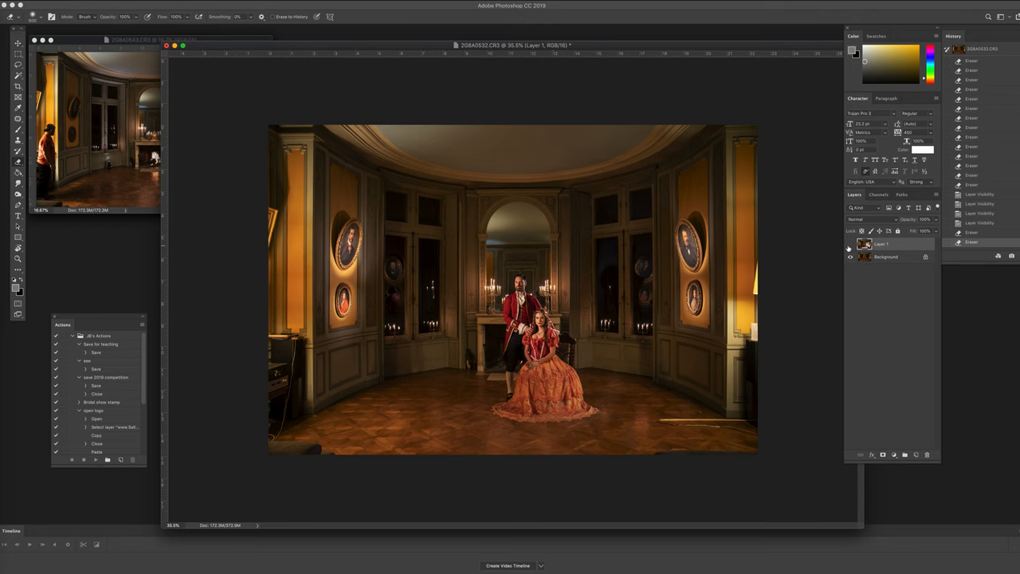
pyautogui.click(849, 246)
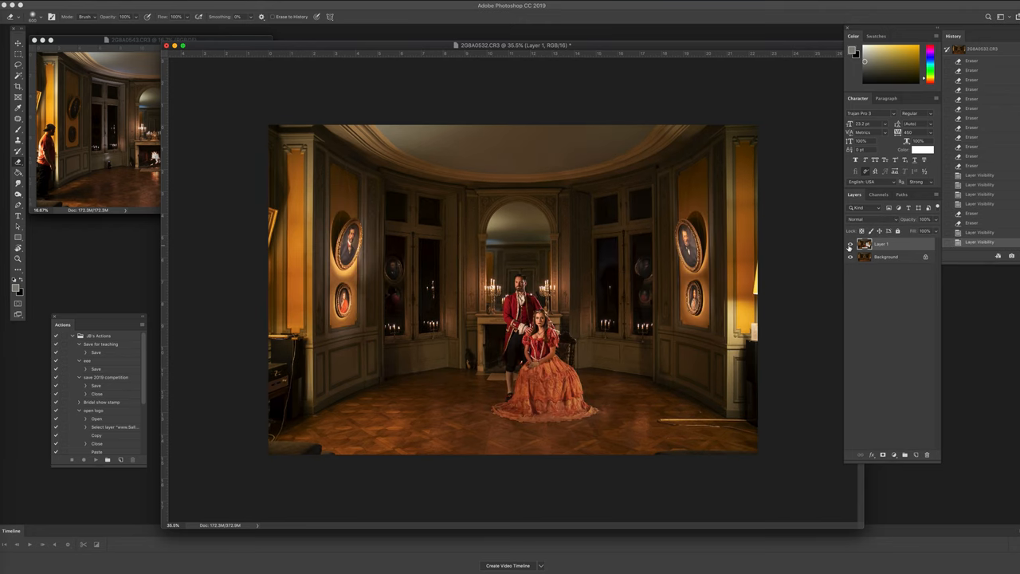
pyautogui.click(849, 245)
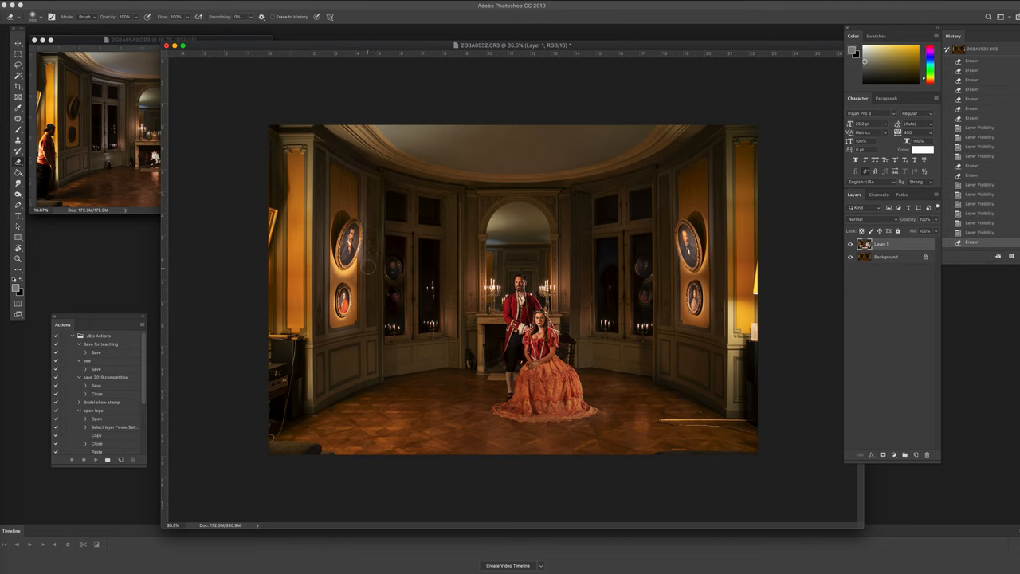
pyautogui.moveTo(368, 209)
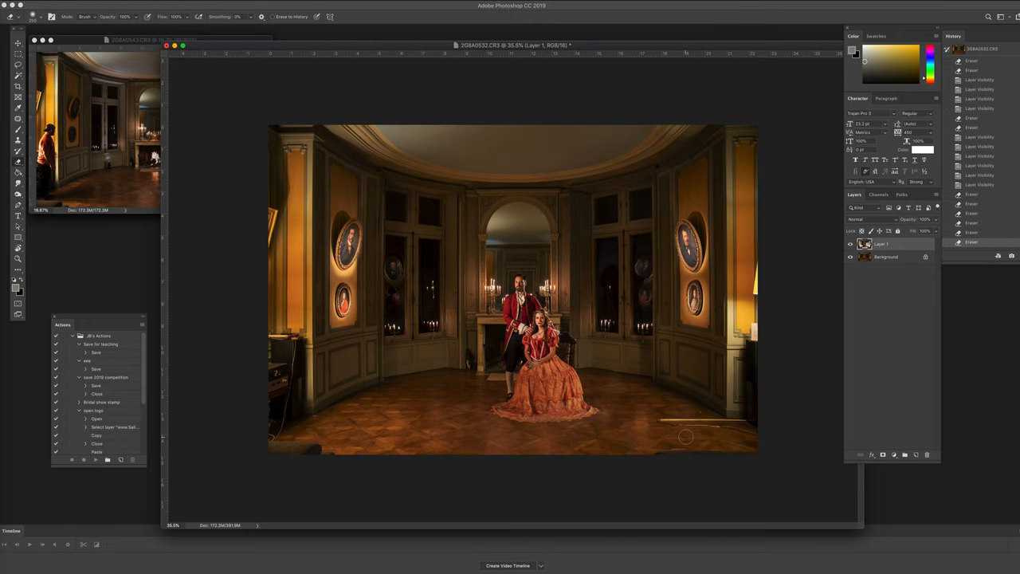
pyautogui.moveTo(704, 365)
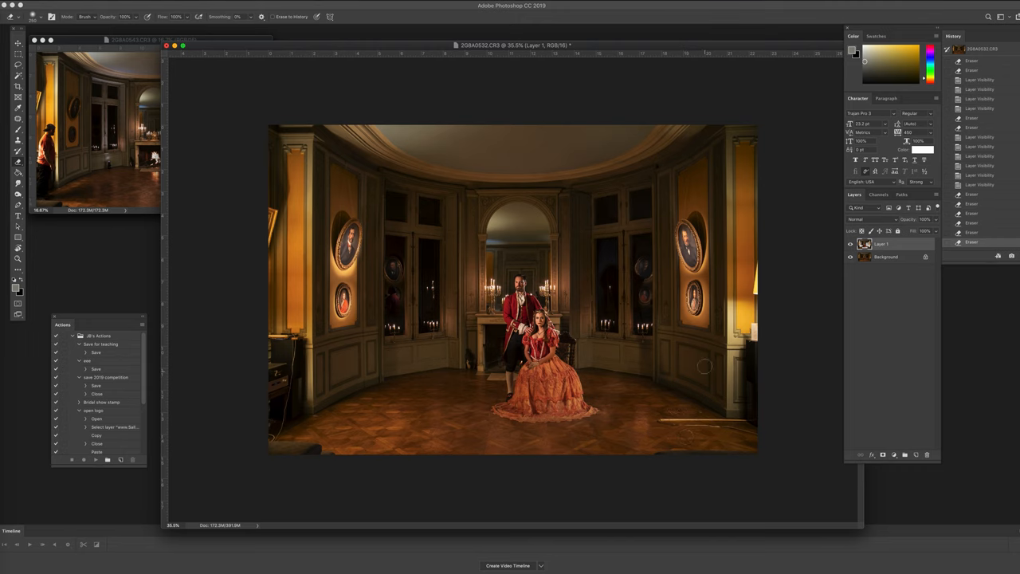
# Compare the lit couple composite against the empty room by hiding and reshowing the top layer
pyautogui.click(852, 244)
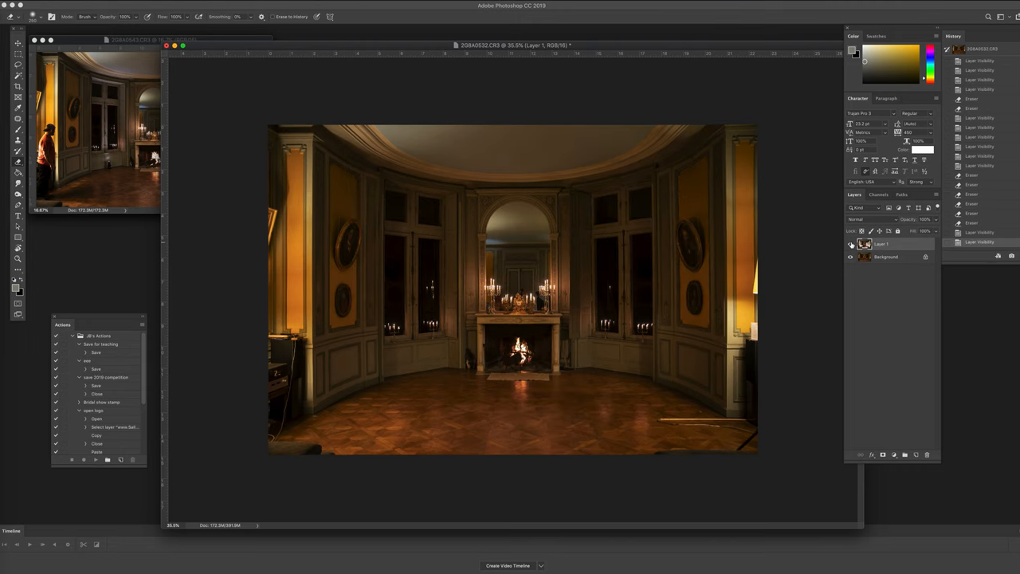
pyautogui.click(851, 244)
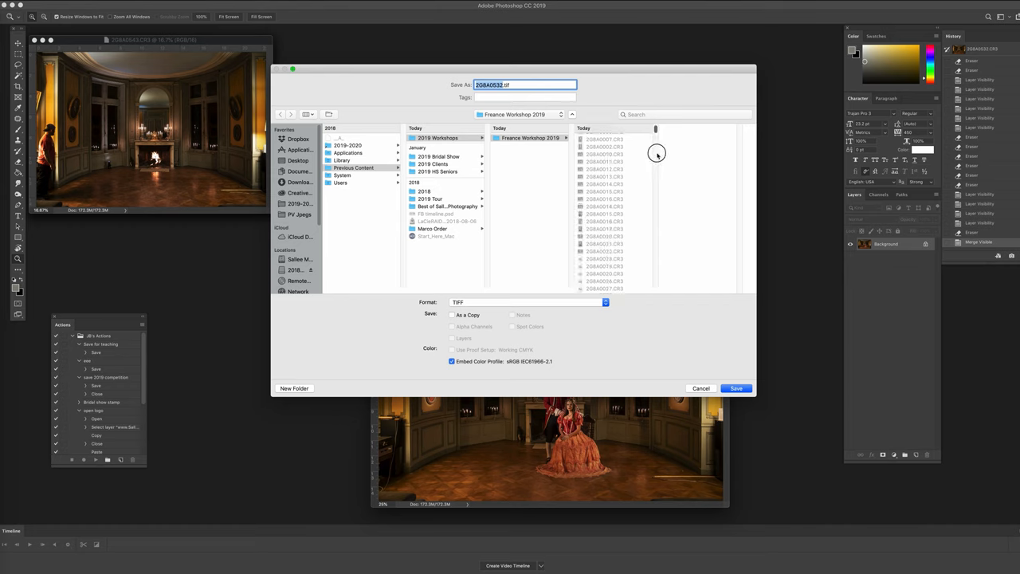
# Flatten the composite and save it as a Photoshop-format document
pyautogui.scroll(-3)
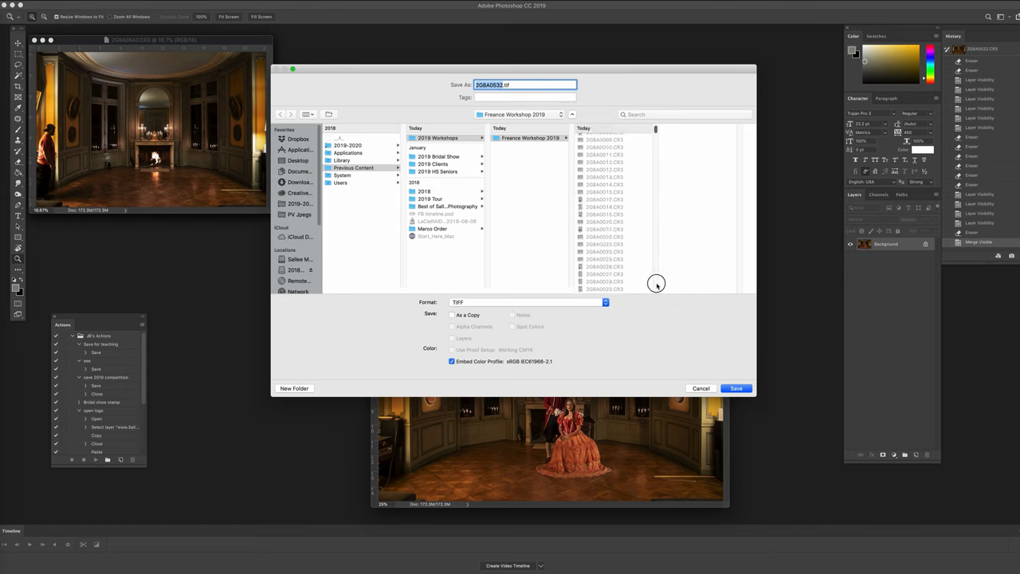
pyautogui.moveTo(657, 293)
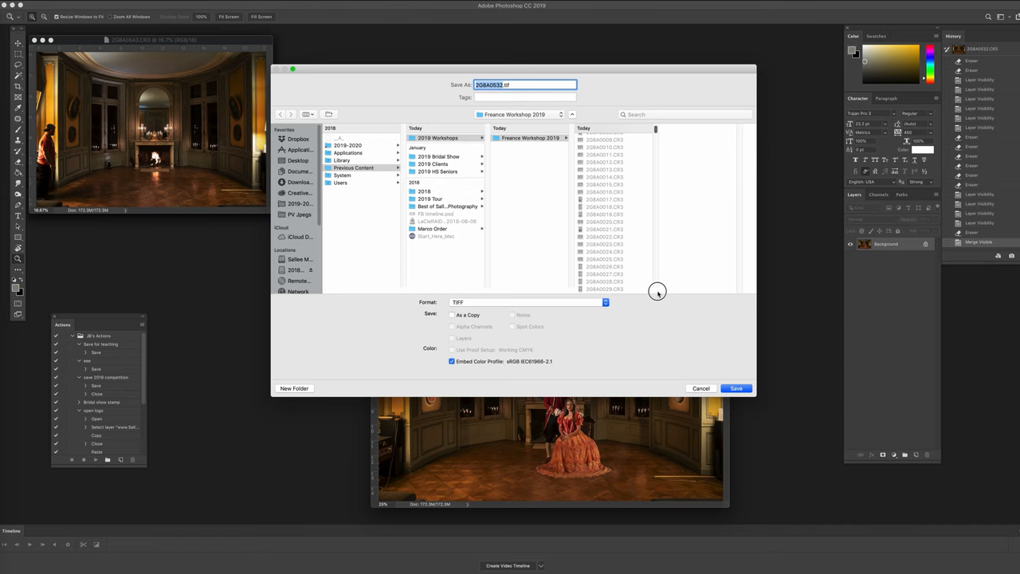
pyautogui.scroll(-3)
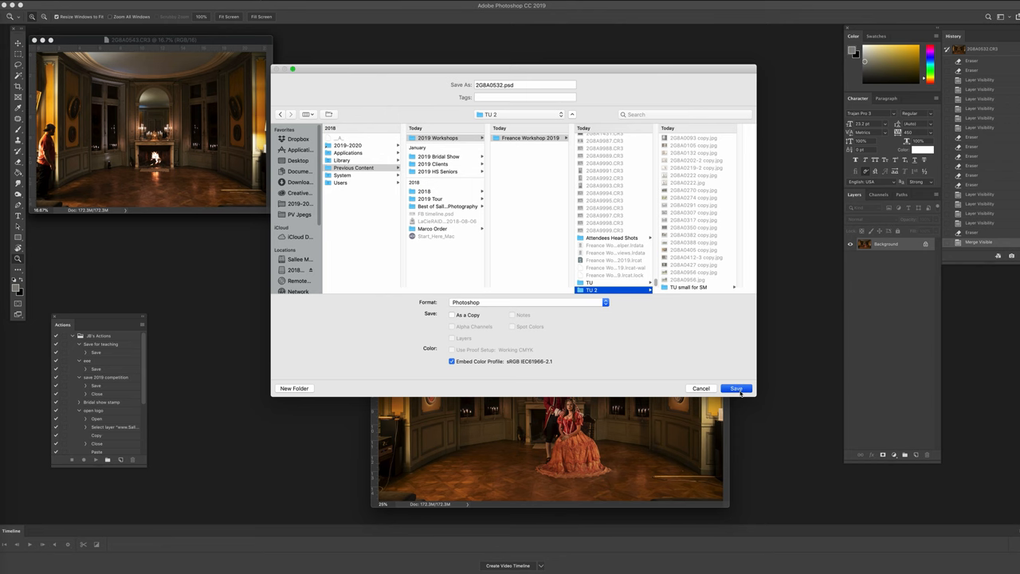
pyautogui.click(735, 389)
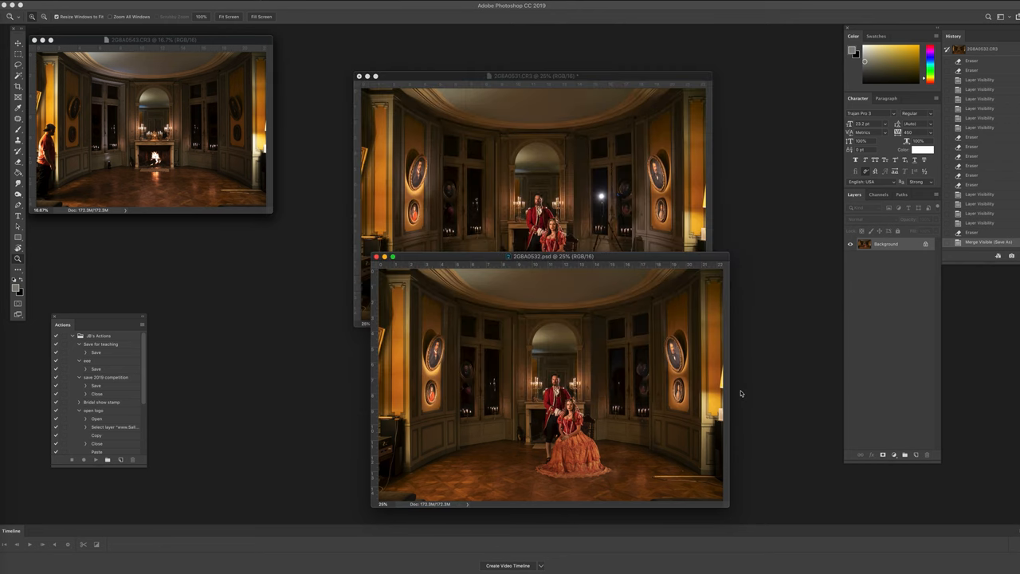
pyautogui.moveTo(625, 263)
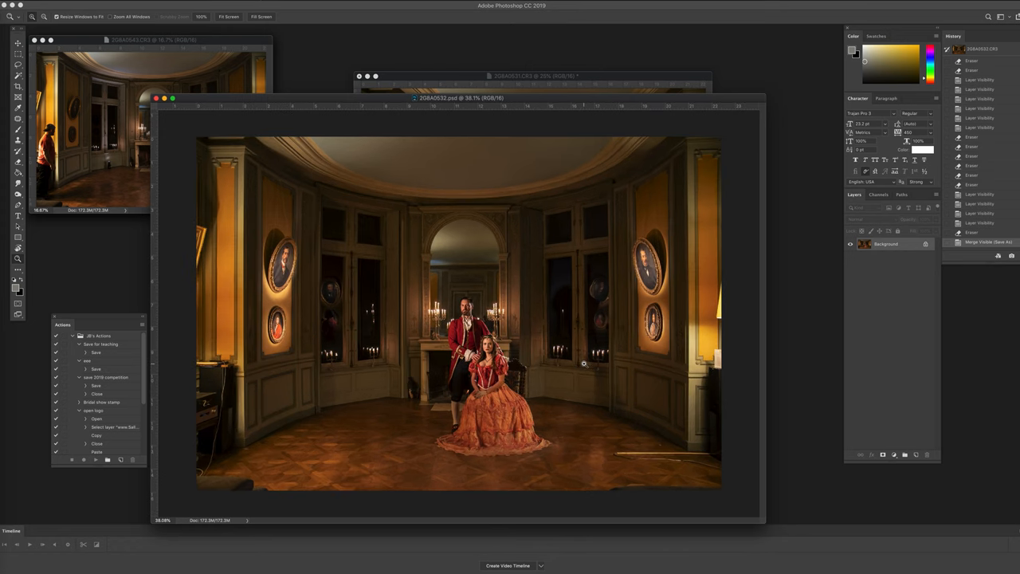
pyautogui.moveTo(169, 151)
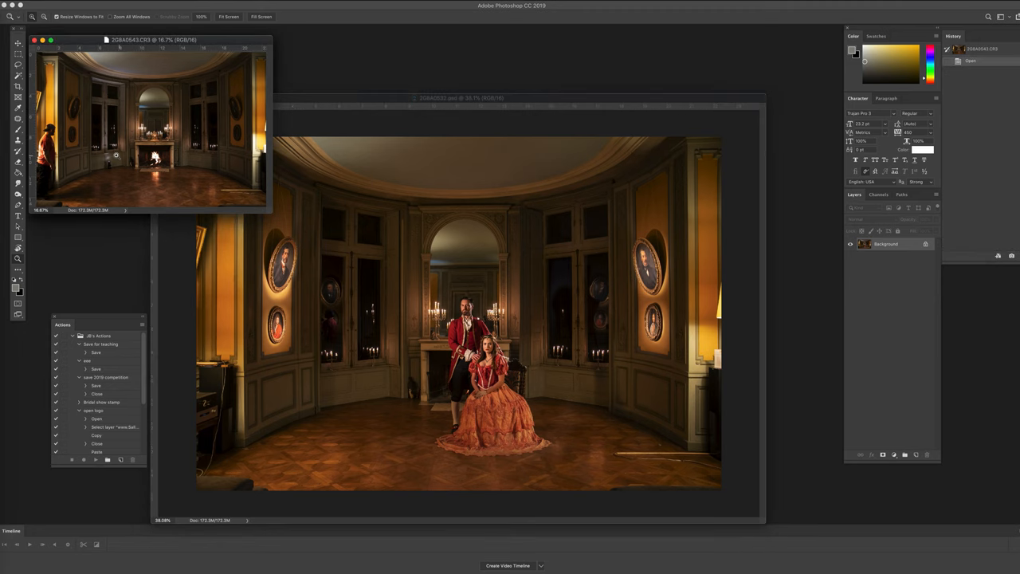
pyautogui.moveTo(284, 147)
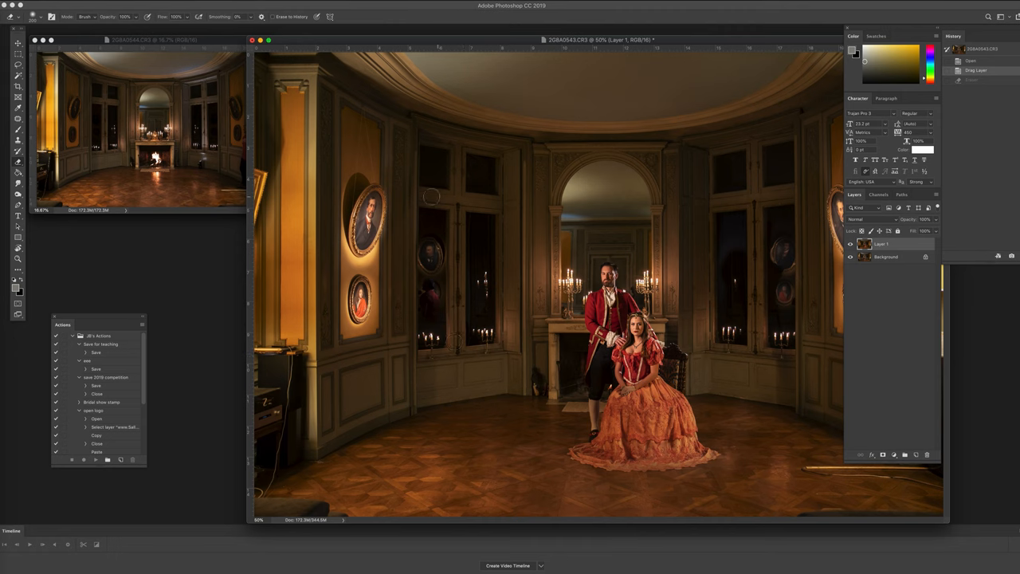
pyautogui.moveTo(449, 159)
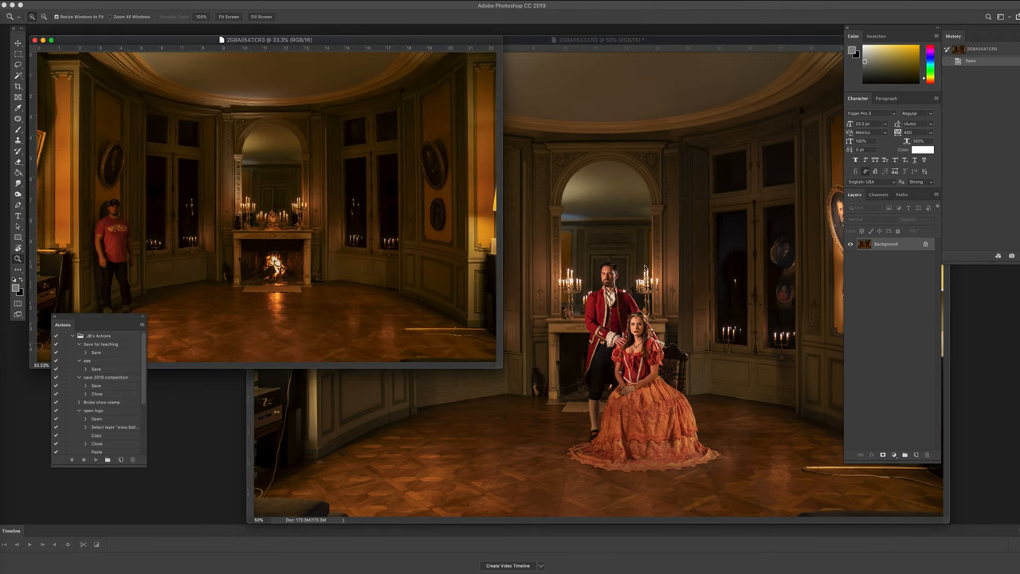
pyautogui.moveTo(743, 268)
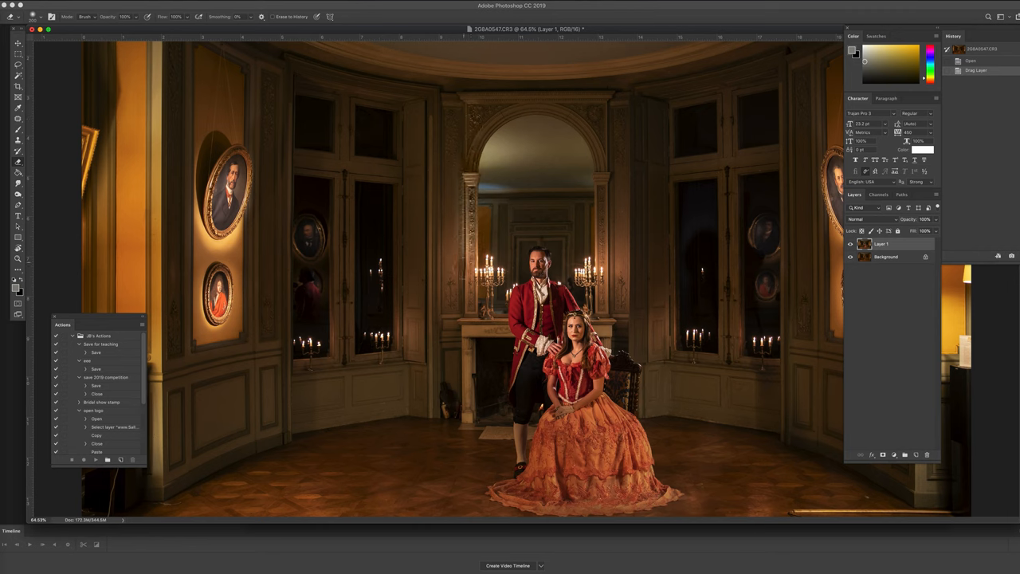
# Add the man-in-red fireplace light frame as Layer 1 over the couple's portrait
pyautogui.click(470, 306)
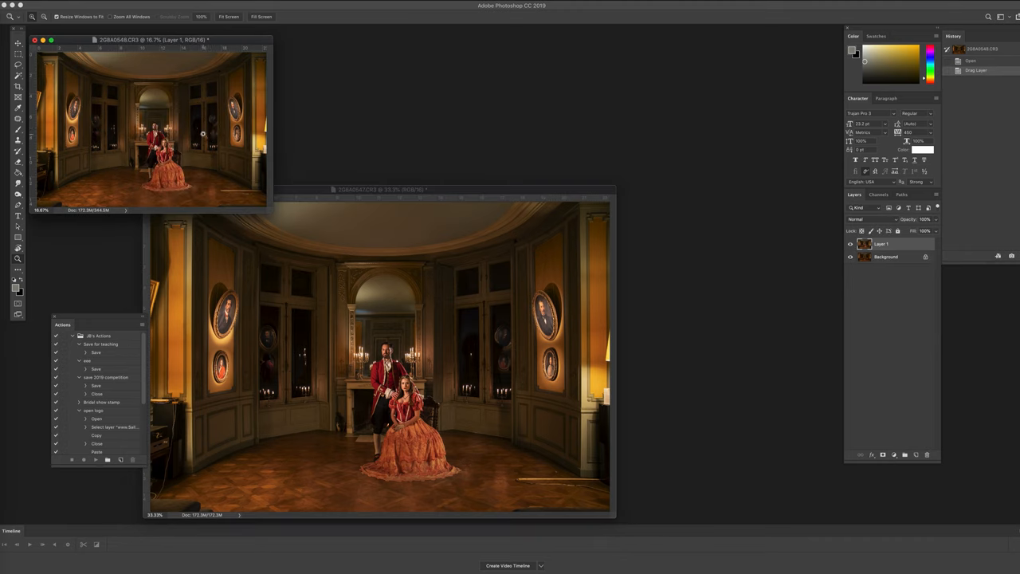
# Close a leftover light-frame document, reaching the save-changes prompt
pyautogui.moveTo(151, 40); pyautogui.dragTo(162, 57)
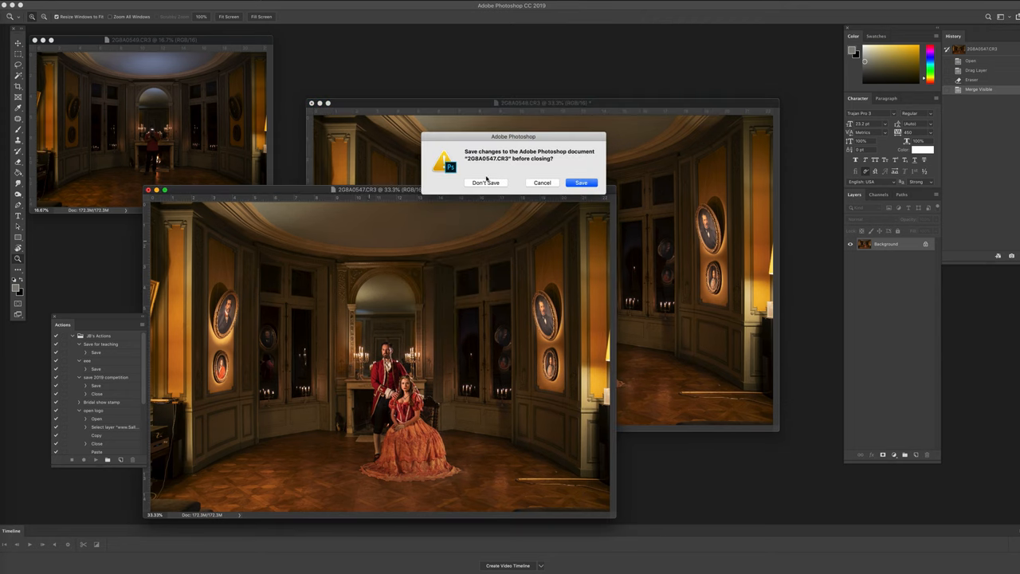
# Discard the light frame without saving and layer the blue-ceiling frame onto the composite
pyautogui.click(484, 182)
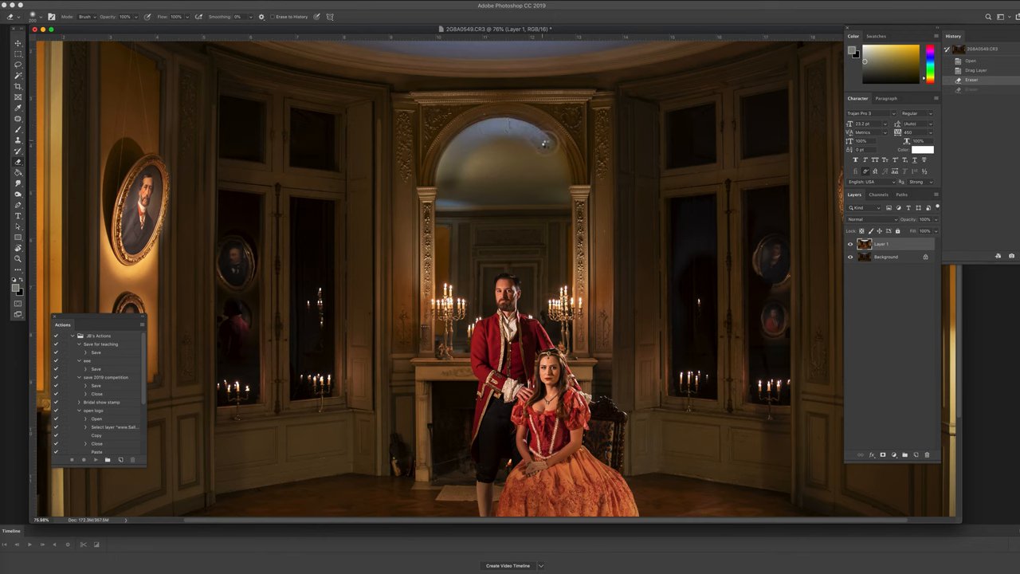
pyautogui.moveTo(545, 144); pyautogui.dragTo(491, 152)
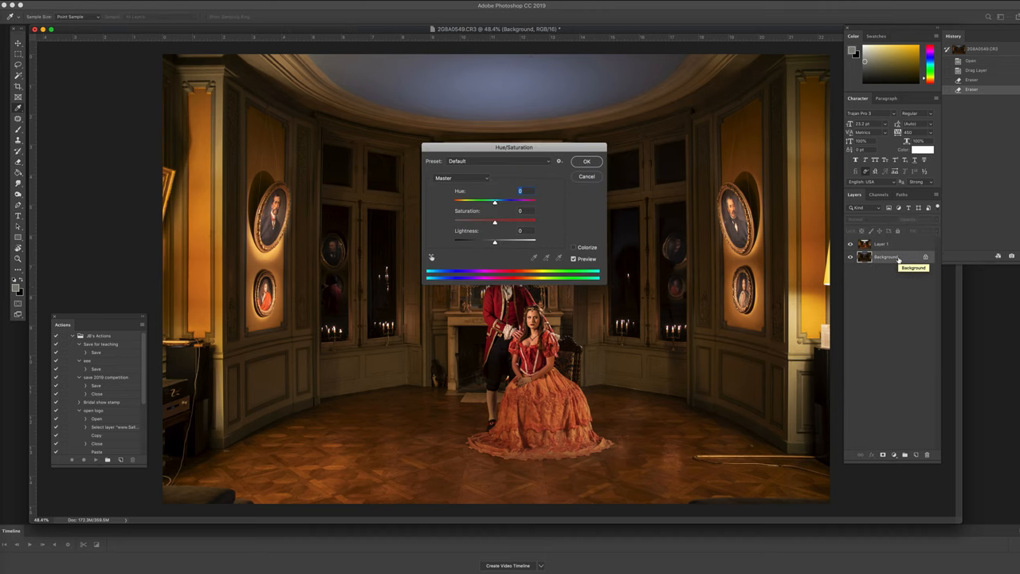
# Lower the background frame's saturation, nudge its hue back near original, and apply the adjustment
pyautogui.moveTo(514, 147); pyautogui.dragTo(653, 181)
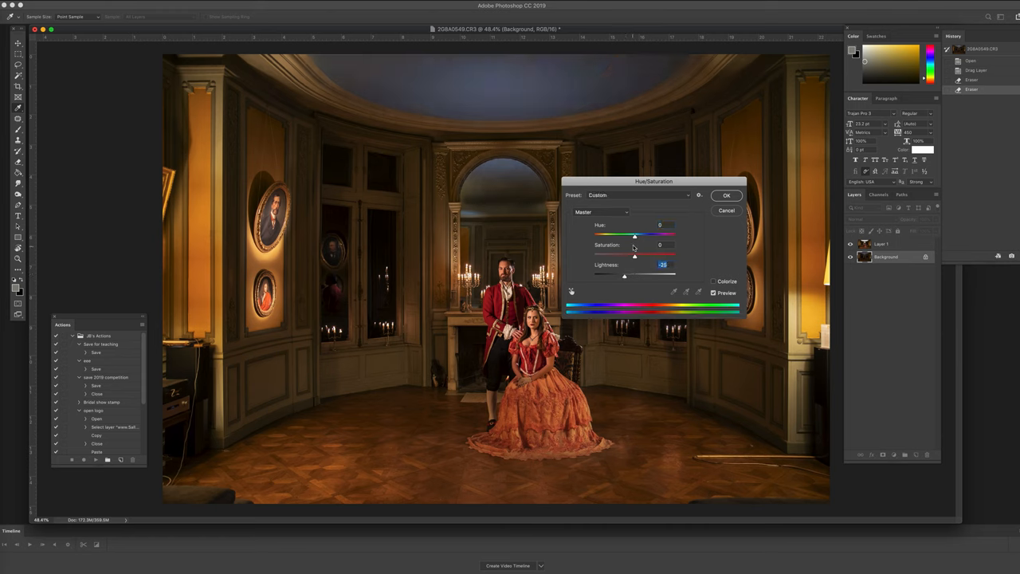
pyautogui.moveTo(635, 256); pyautogui.dragTo(625, 255)
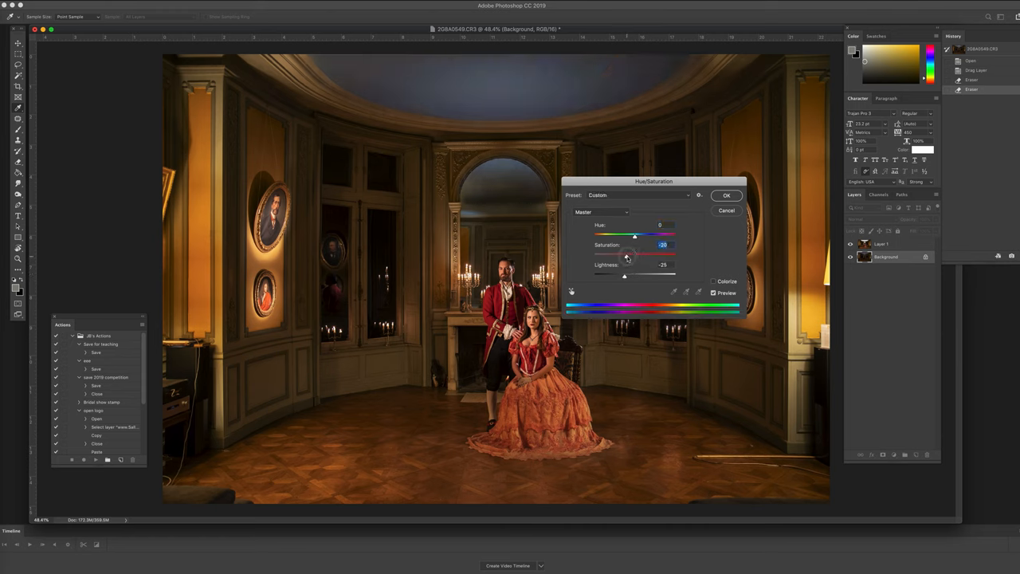
pyautogui.moveTo(625, 254); pyautogui.dragTo(635, 253)
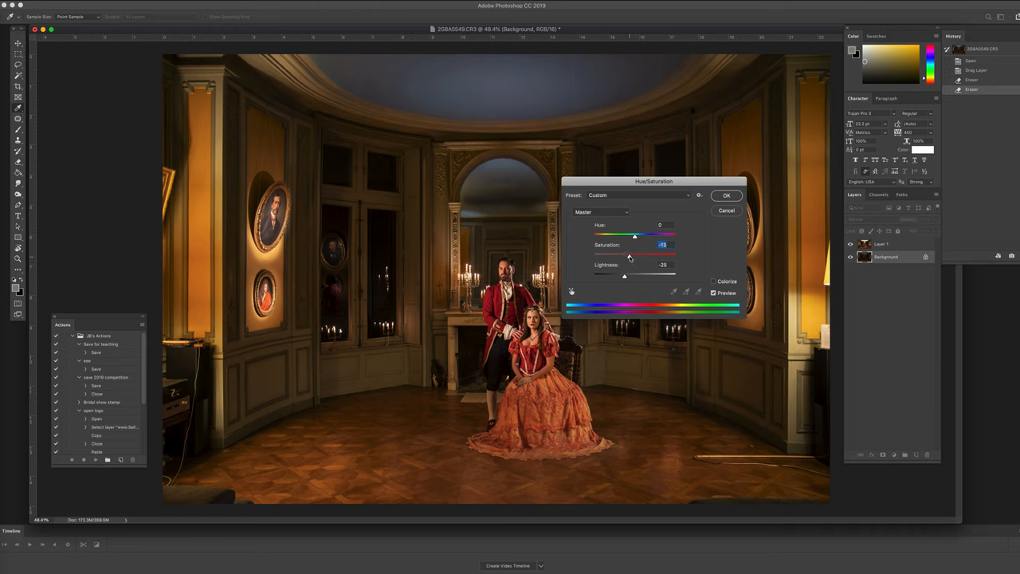
pyautogui.moveTo(635, 234); pyautogui.dragTo(663, 234)
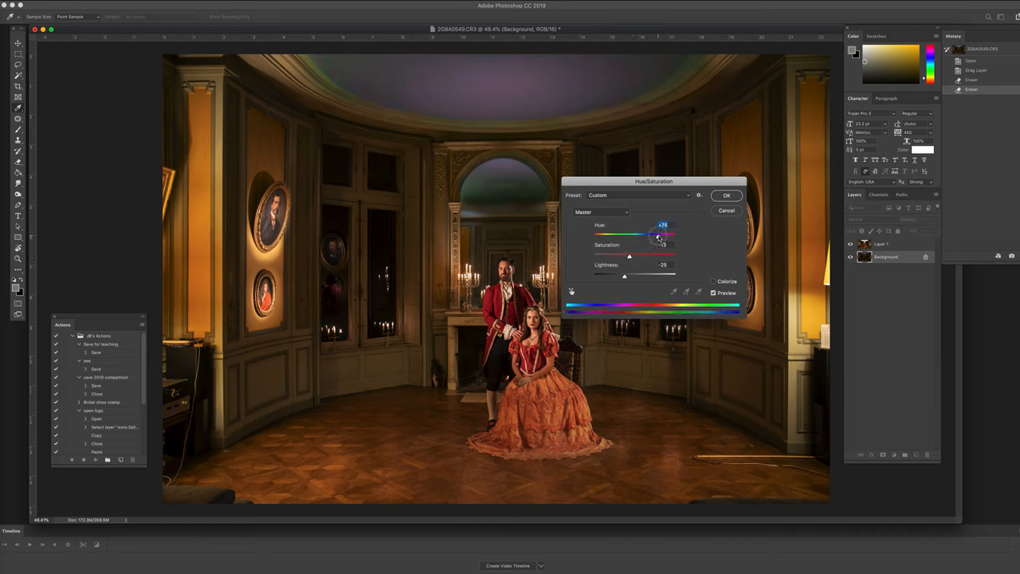
pyautogui.moveTo(660, 234); pyautogui.dragTo(593, 234)
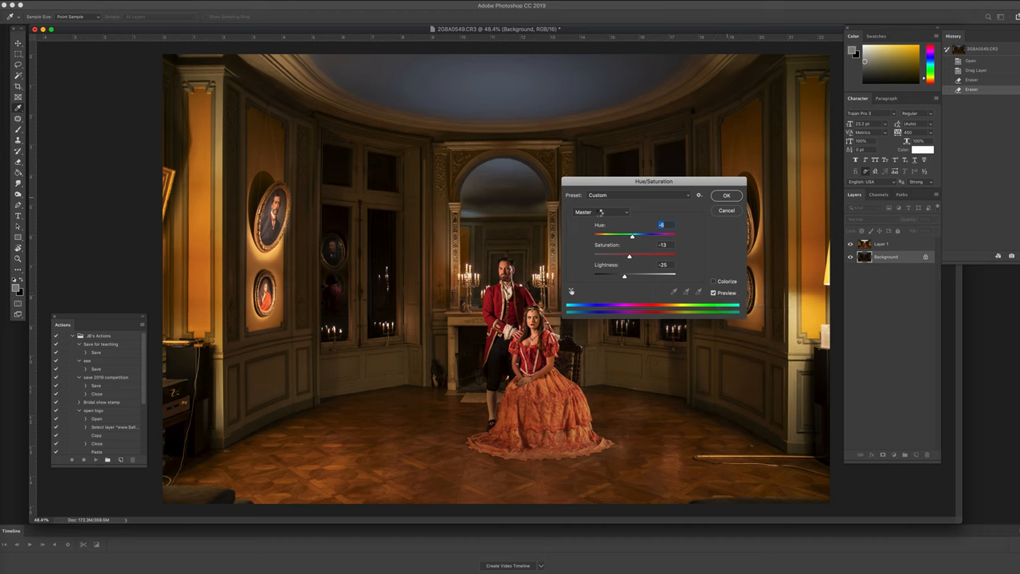
pyautogui.click(727, 195)
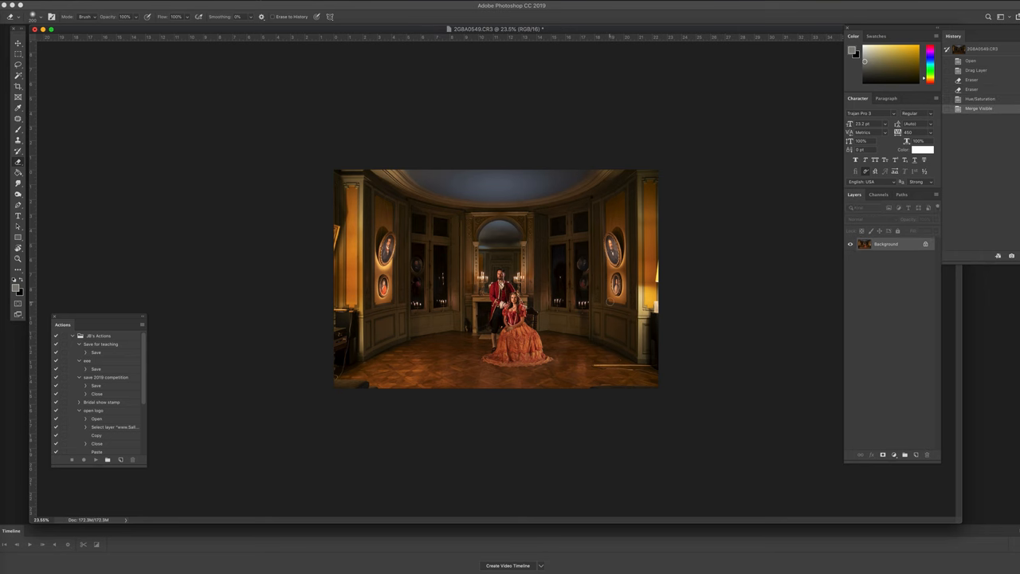
pyautogui.press('cmd+plus')
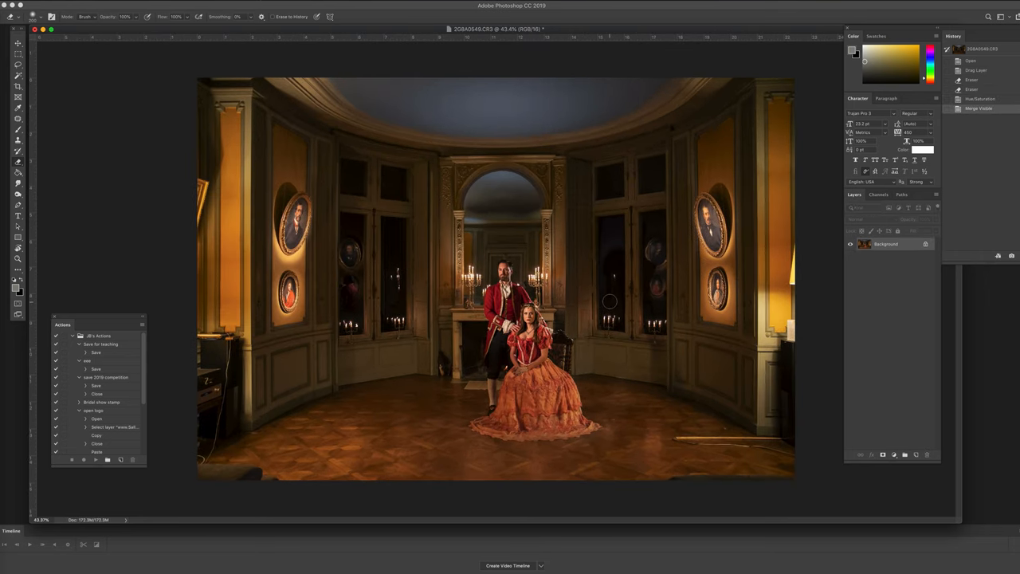
pyautogui.moveTo(720, 410)
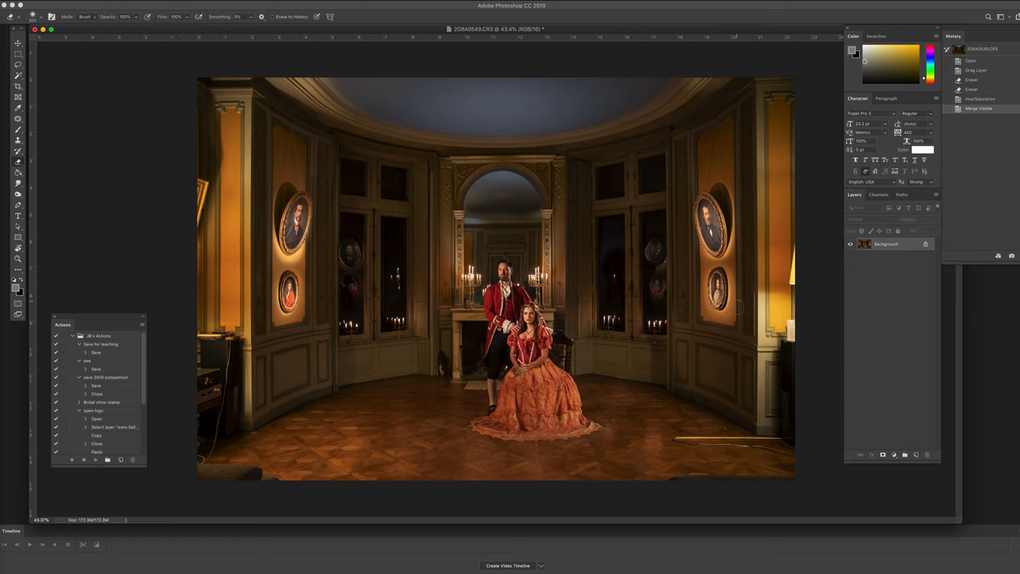
pyautogui.moveTo(736, 306)
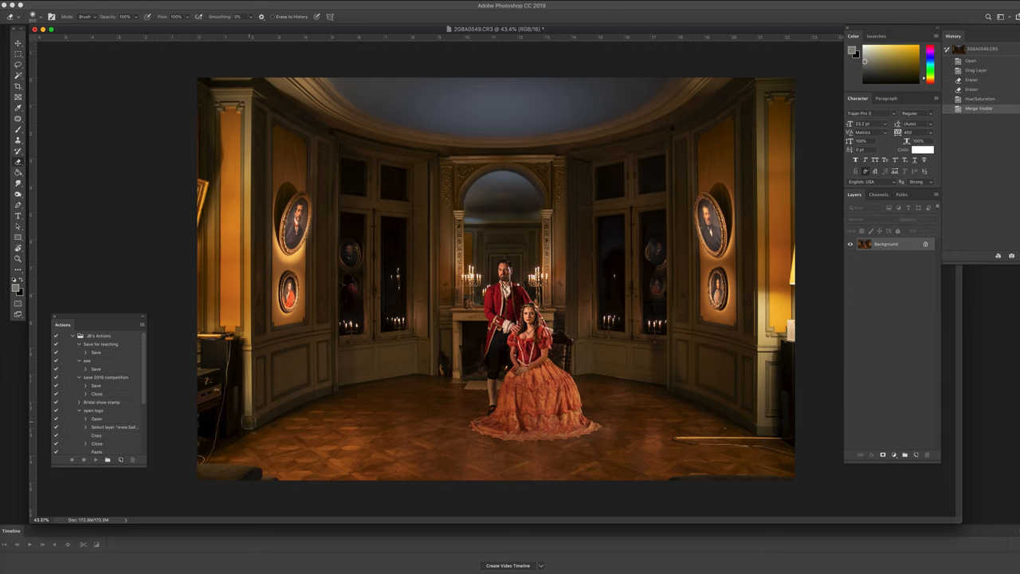
pyautogui.moveTo(865, 476)
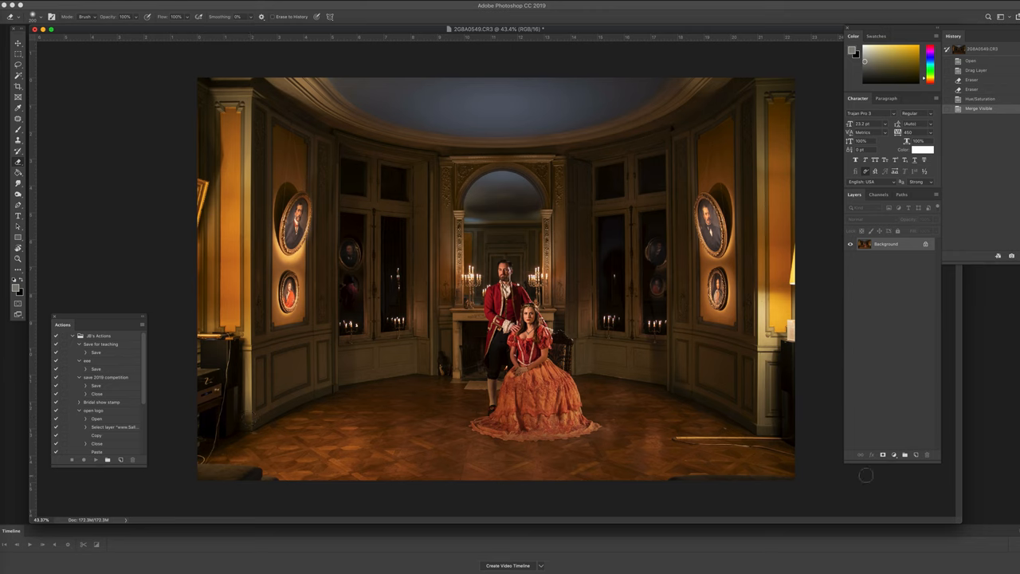
pyautogui.moveTo(293, 418)
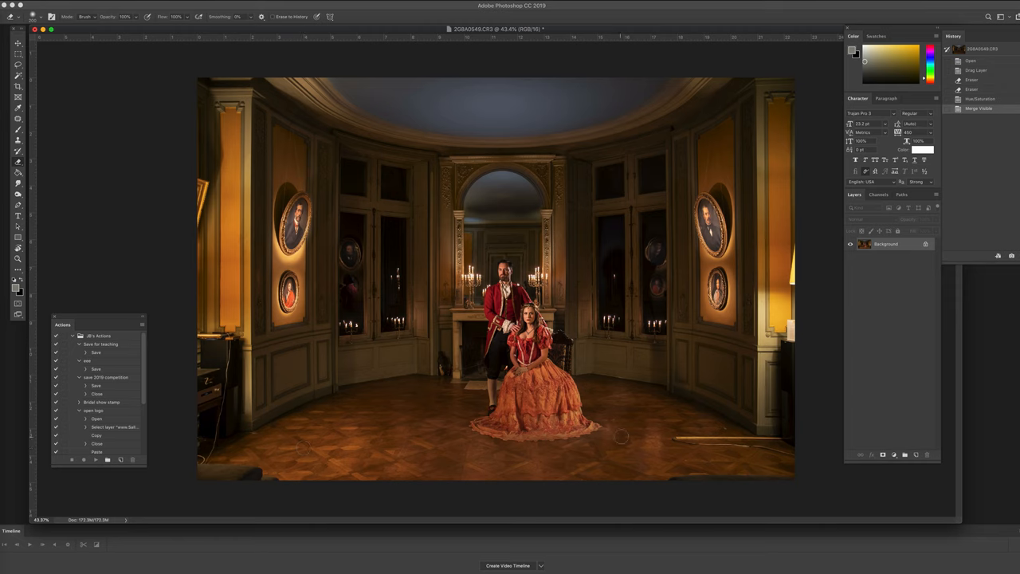
pyautogui.moveTo(597, 357)
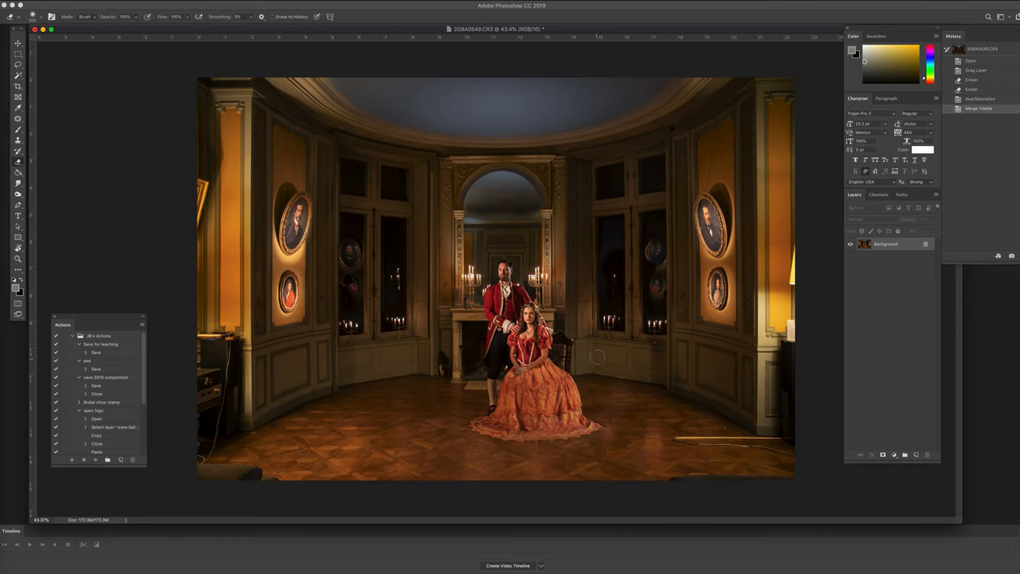
pyautogui.moveTo(582, 349)
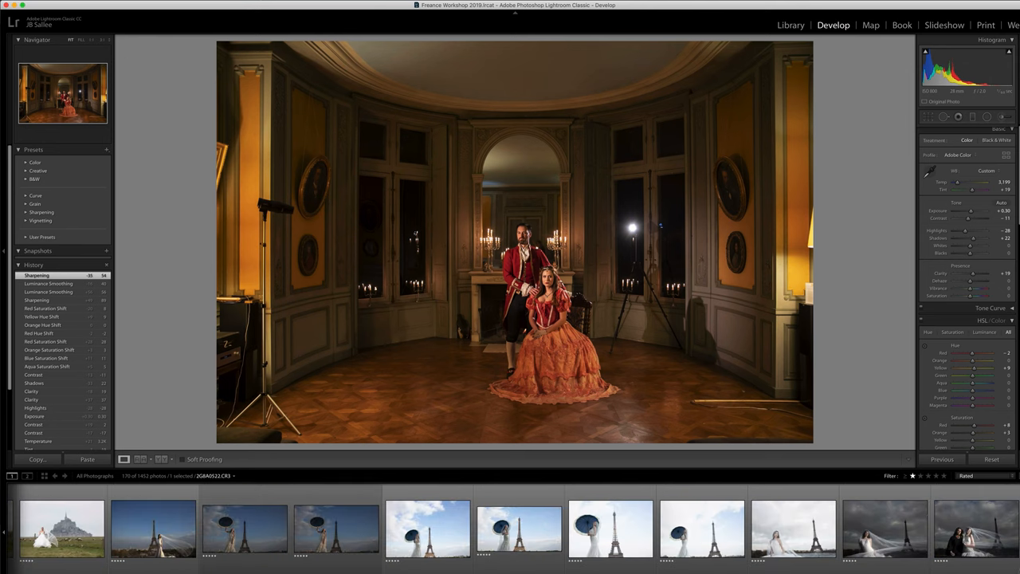
# Scroll the filmstrip to the original couple shot with light stands among the castle frames
pyautogui.hscroll(3)
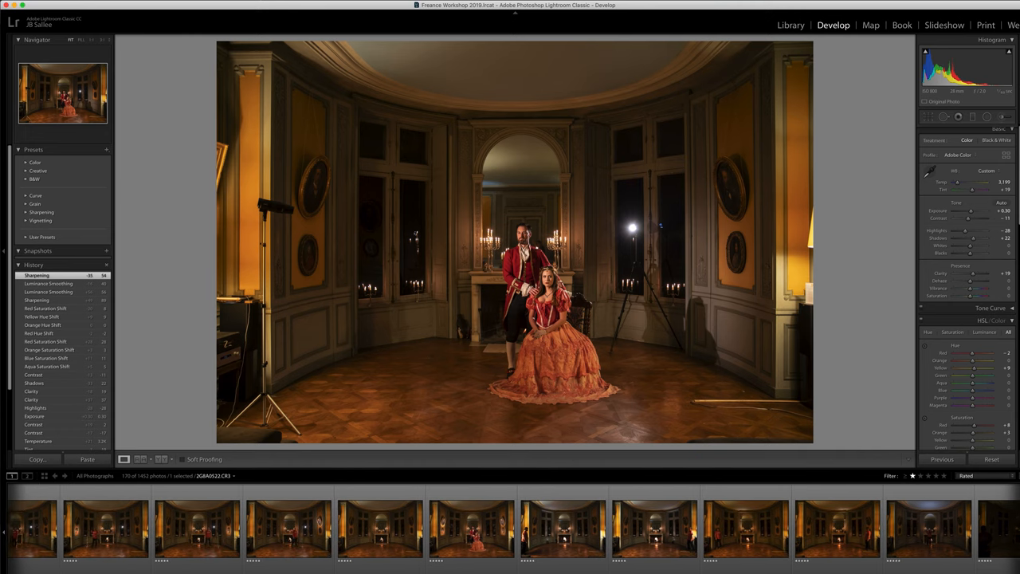
pyautogui.hscroll(-3)
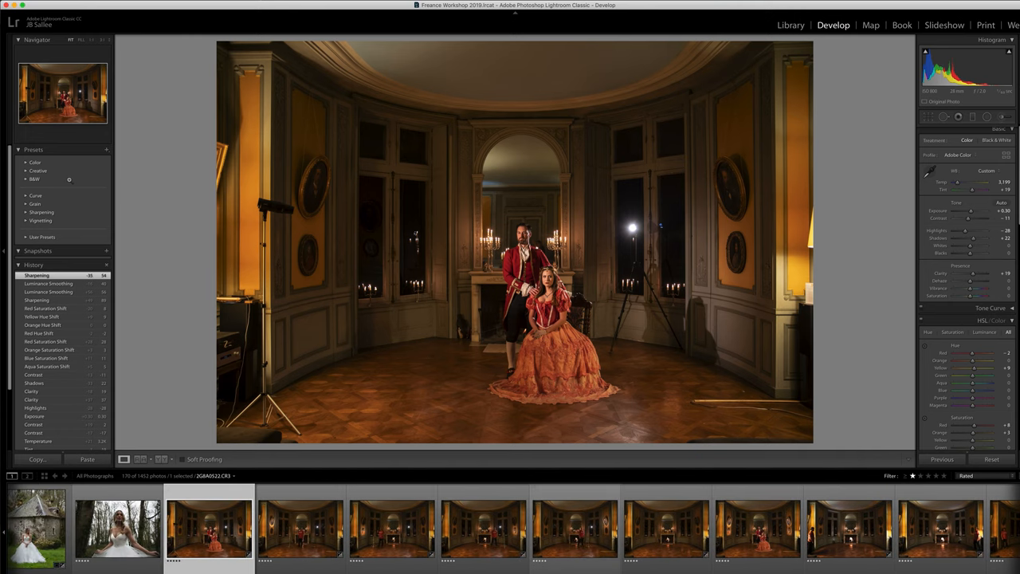